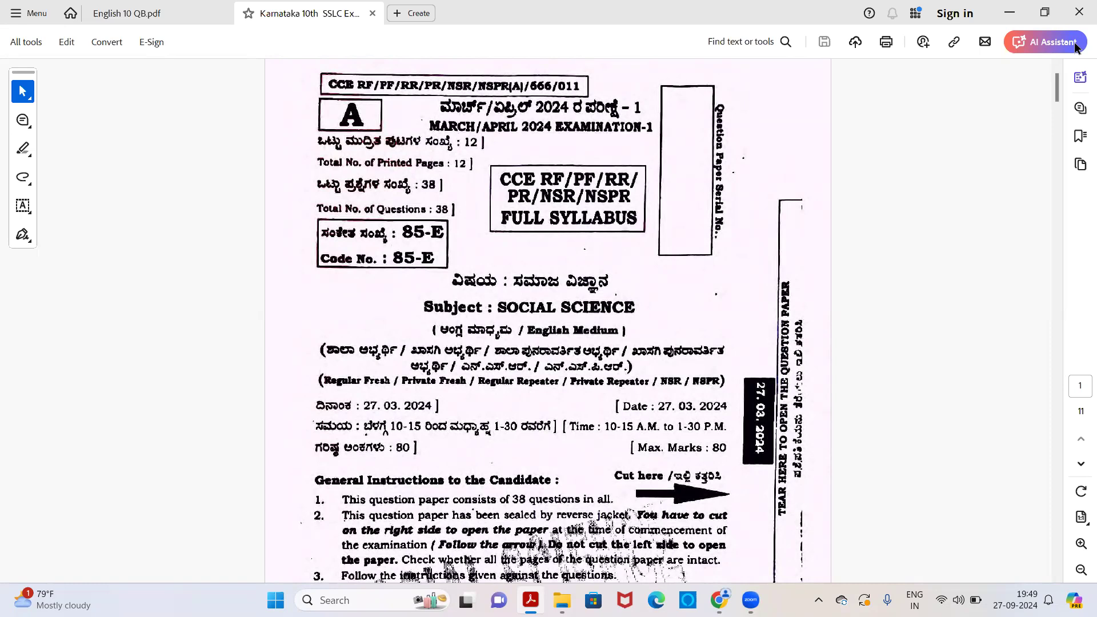
scroll(down, 3)
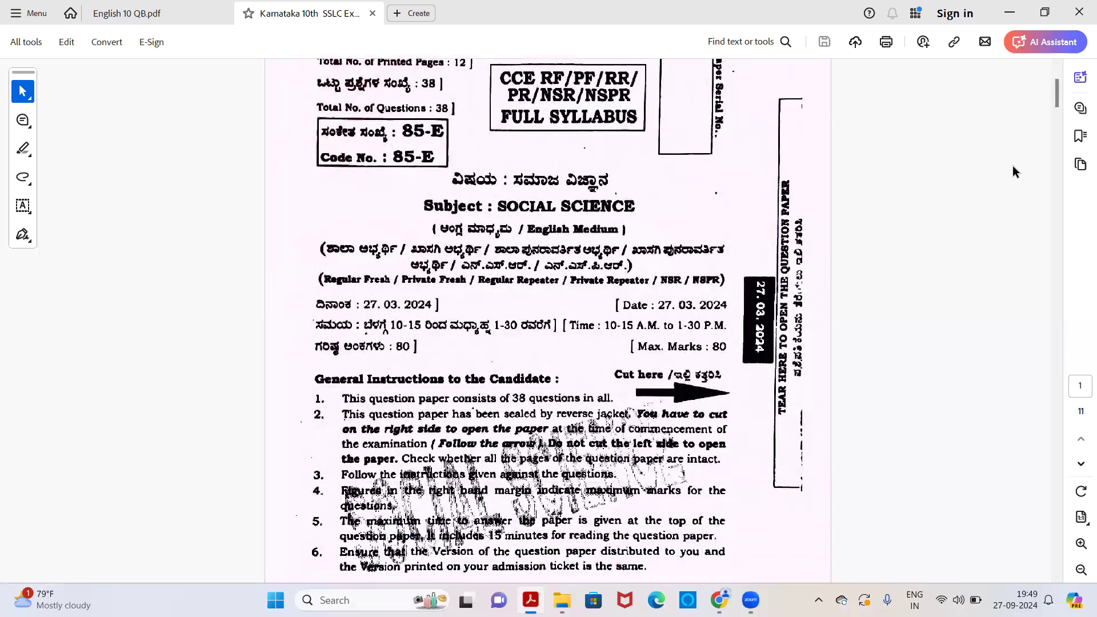
scroll(down, 3)
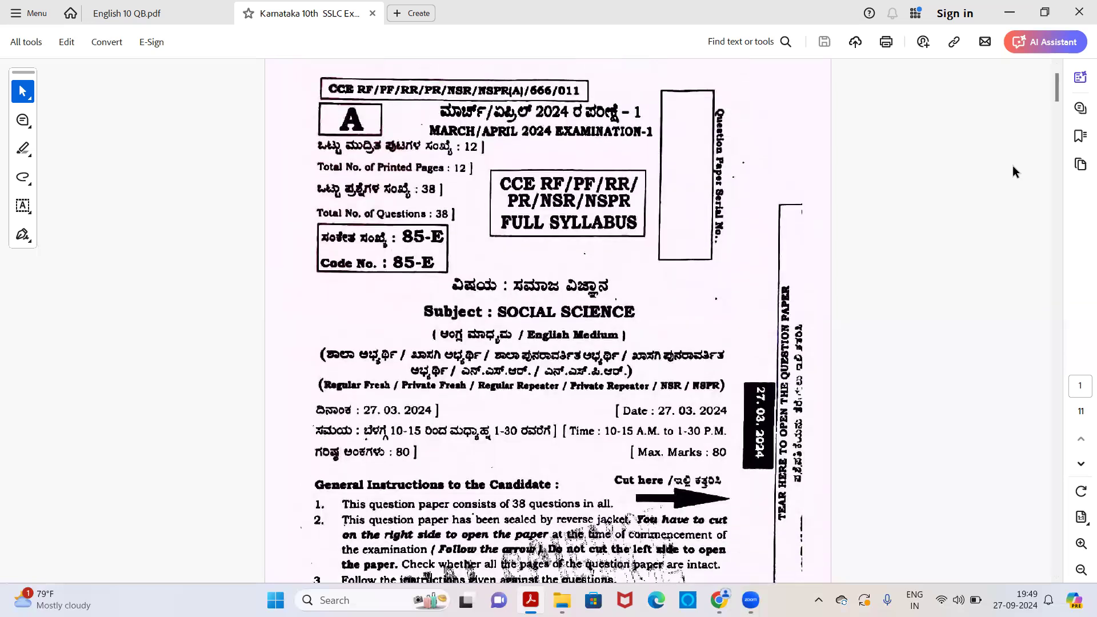
scroll(down, 3)
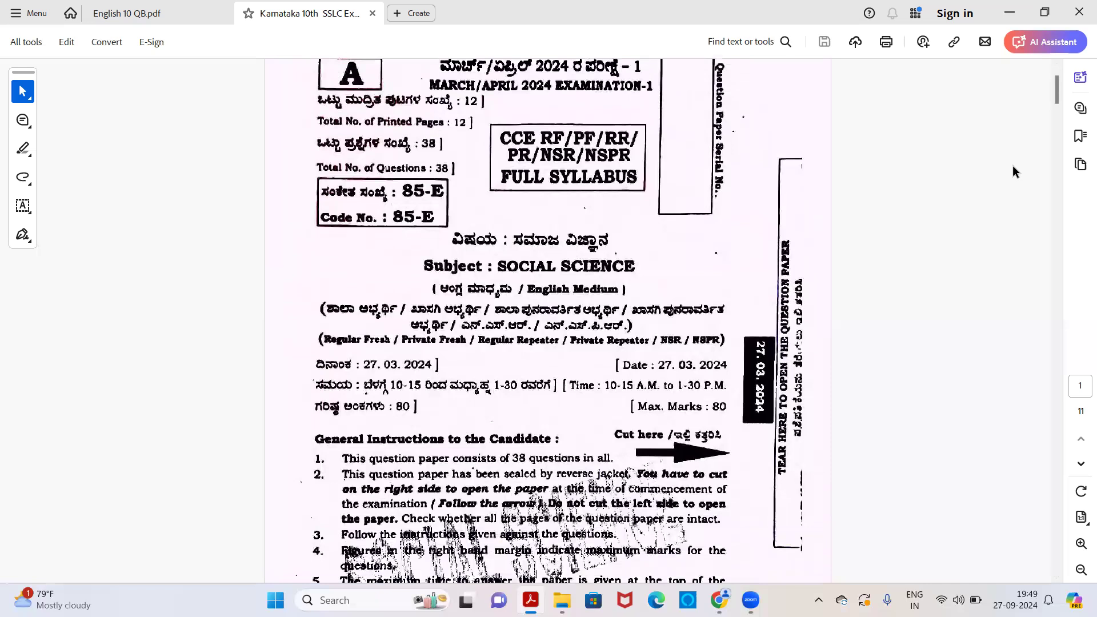
scroll(down, 3)
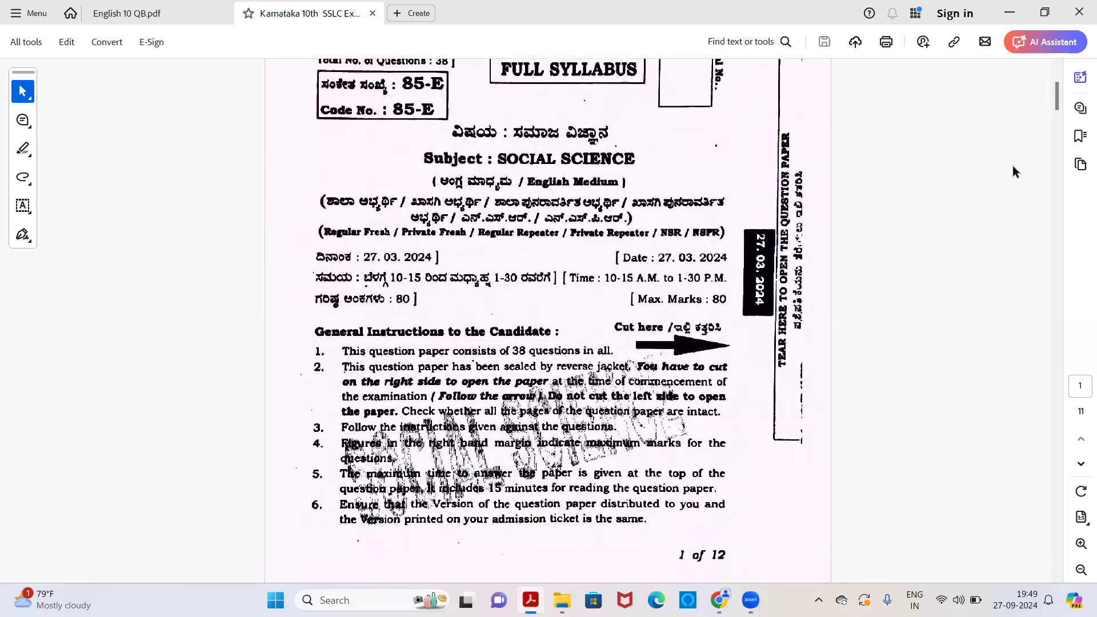
scroll(down, 3)
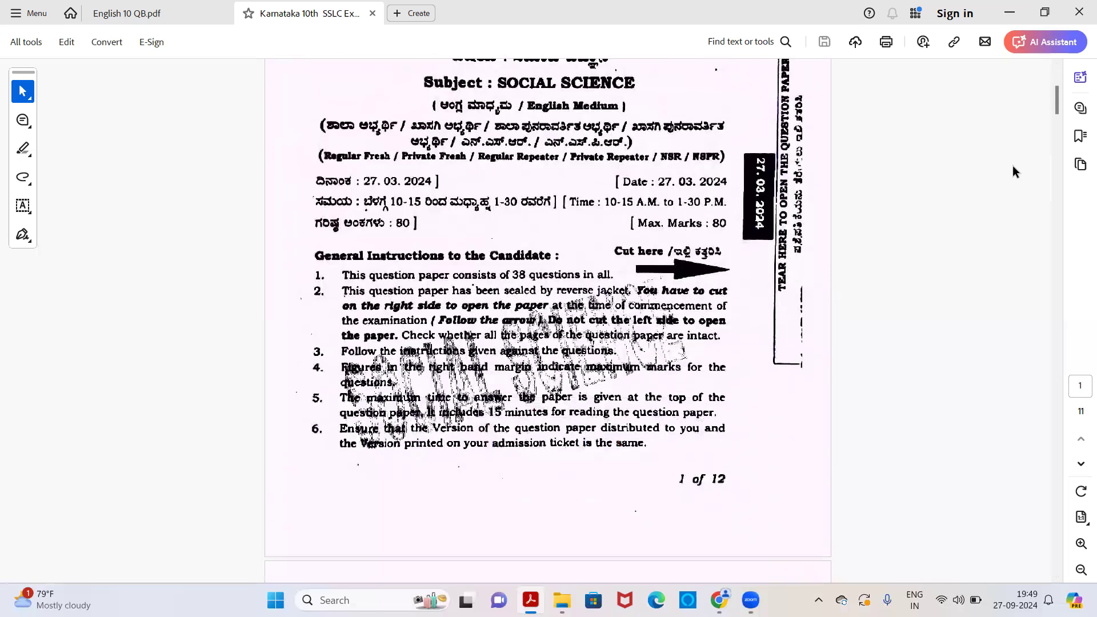
scroll(down, 3)
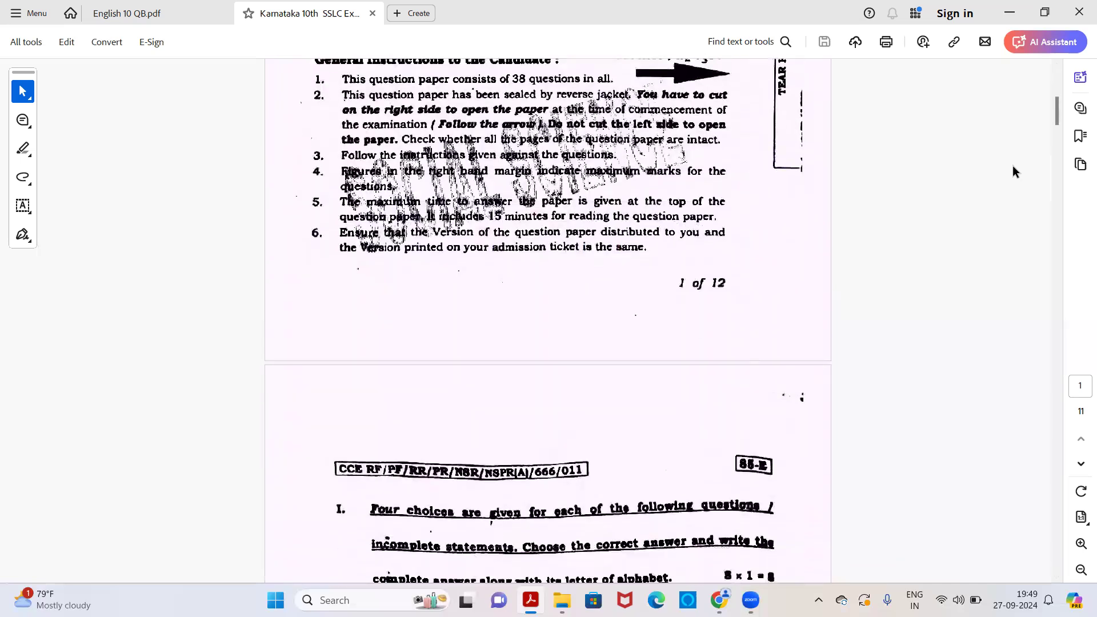
scroll(down, 3)
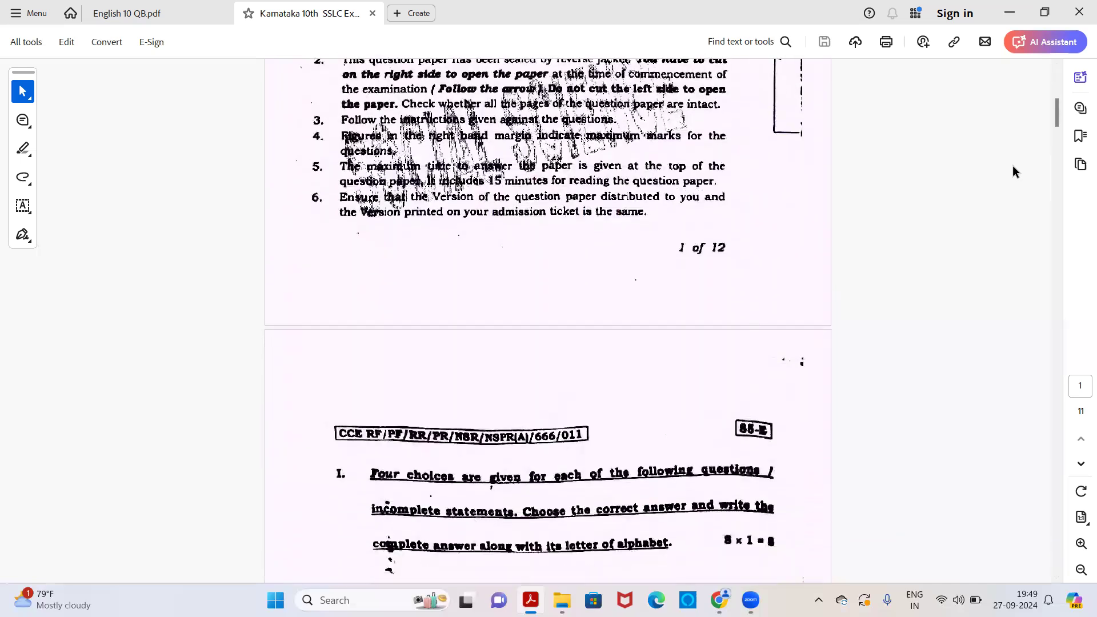
scroll(down, 3)
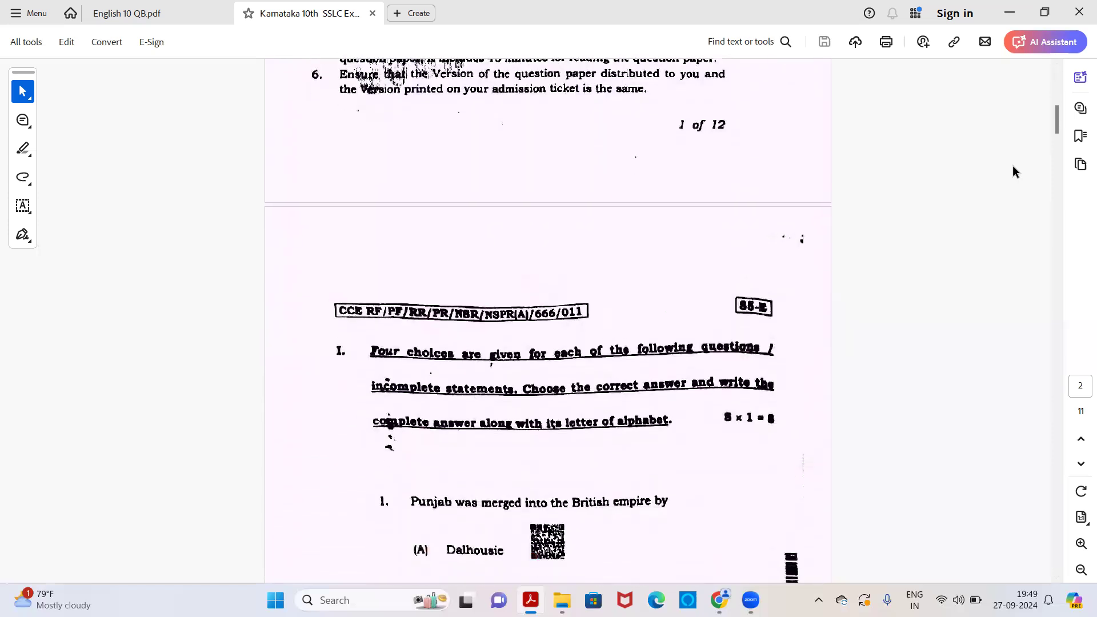
scroll(down, 3)
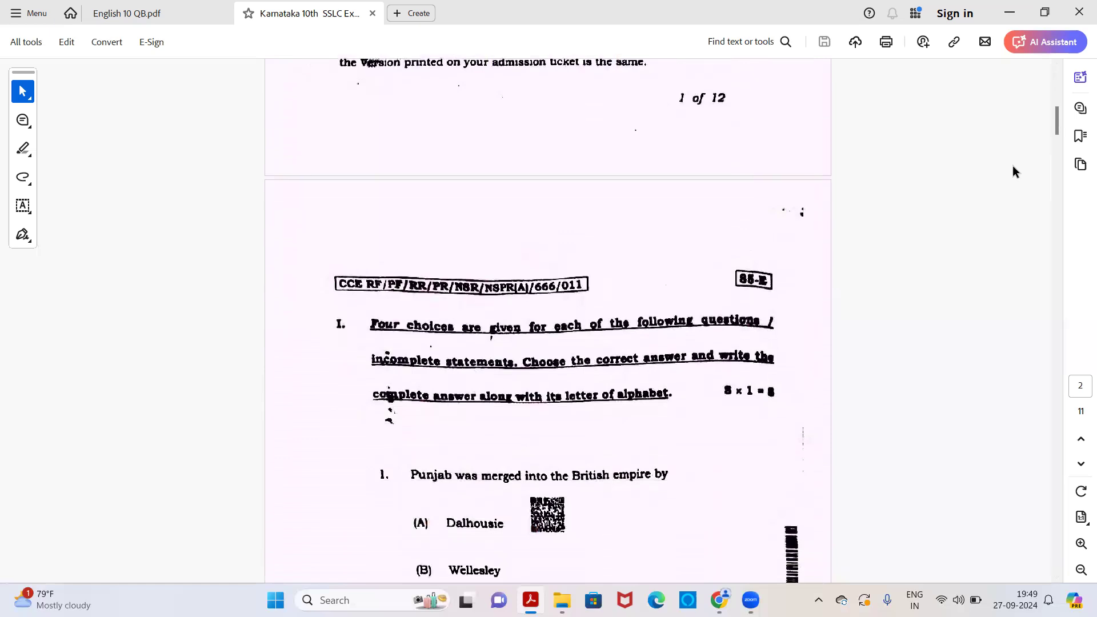
scroll(down, 3)
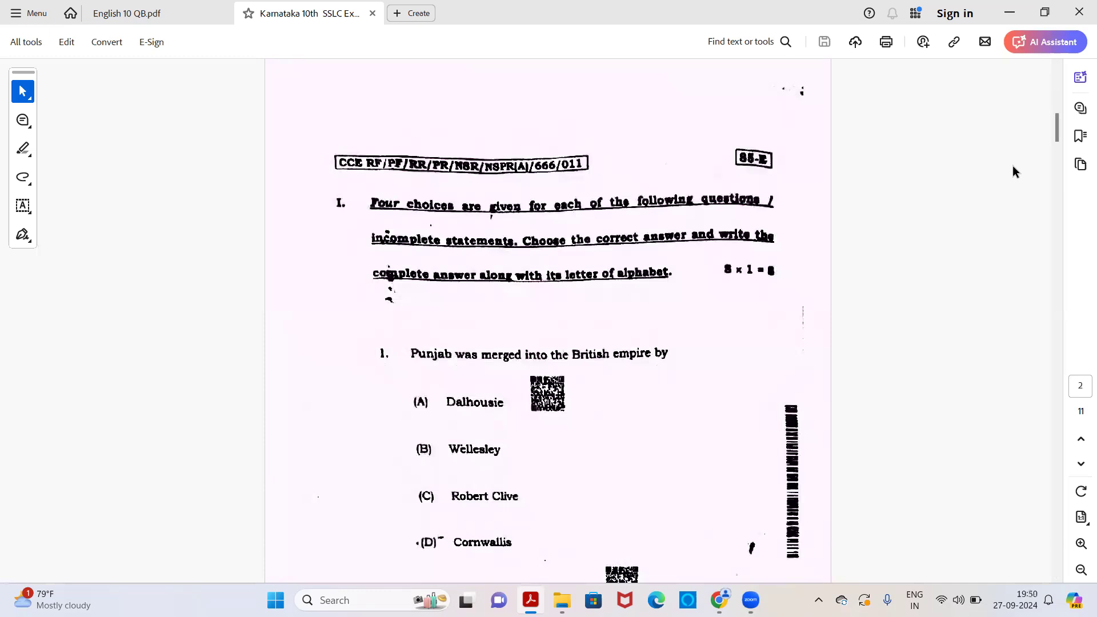
scroll(down, 3)
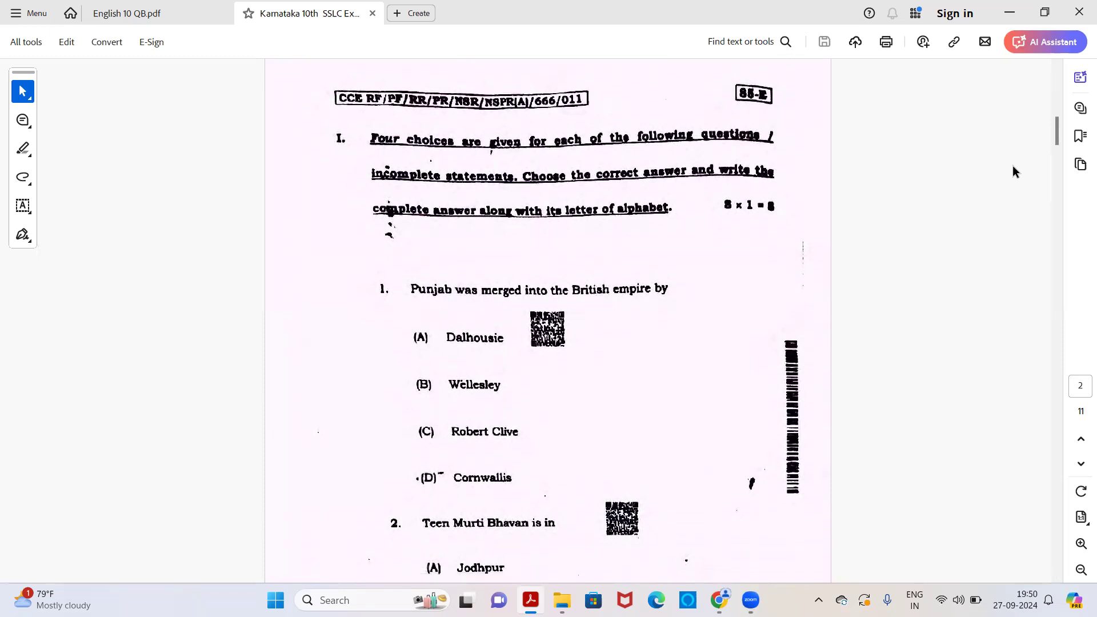
scroll(down, 3)
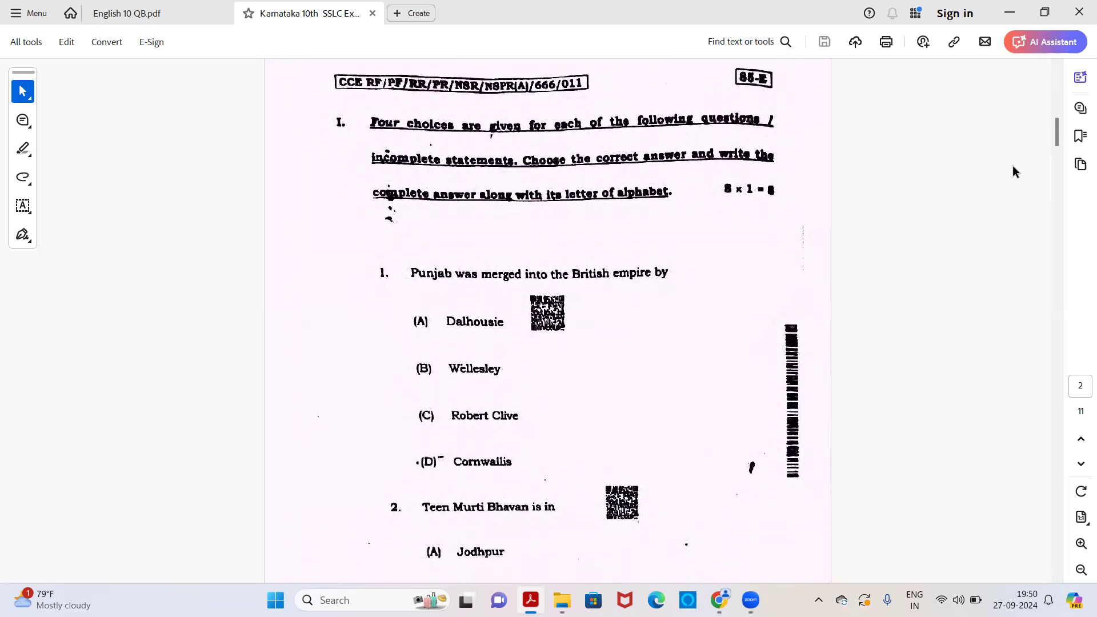
scroll(down, 3)
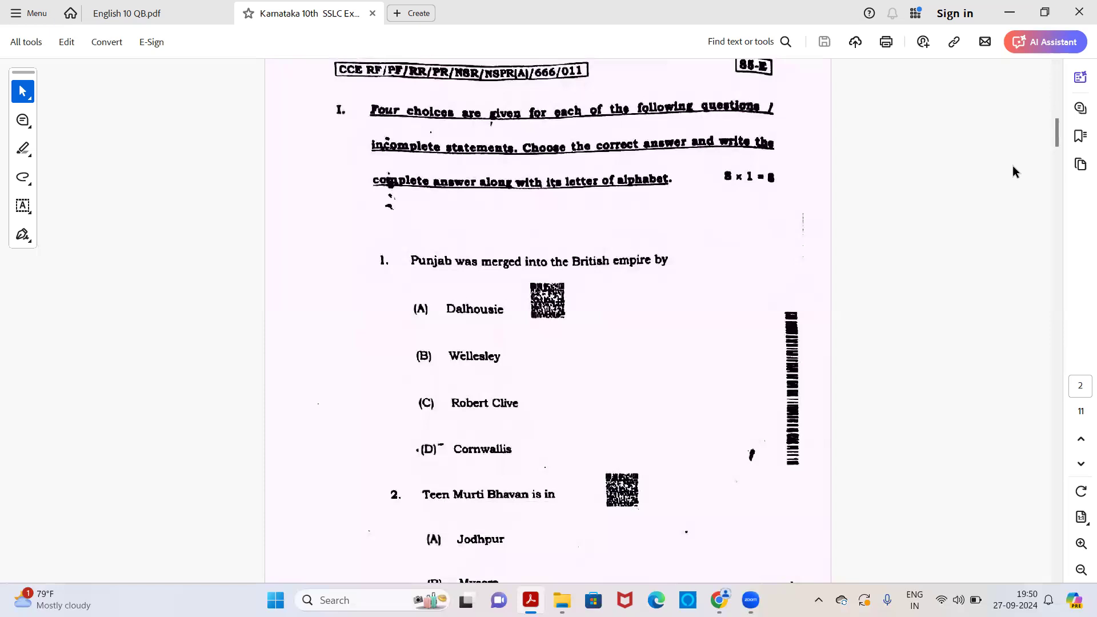
mouse_move(958, 188)
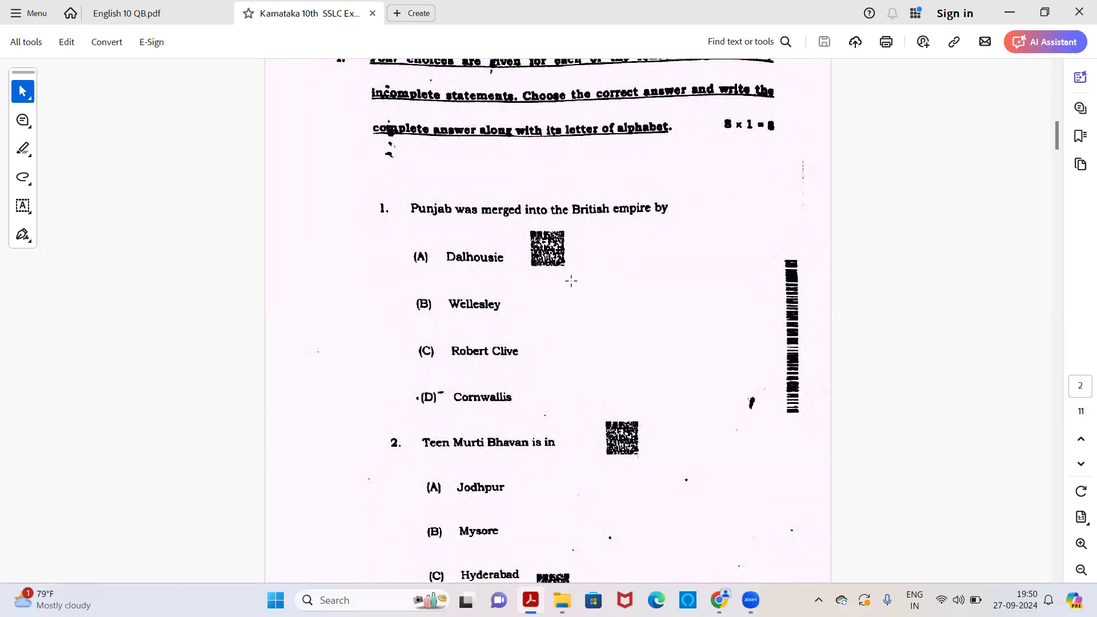
mouse_move(419, 273)
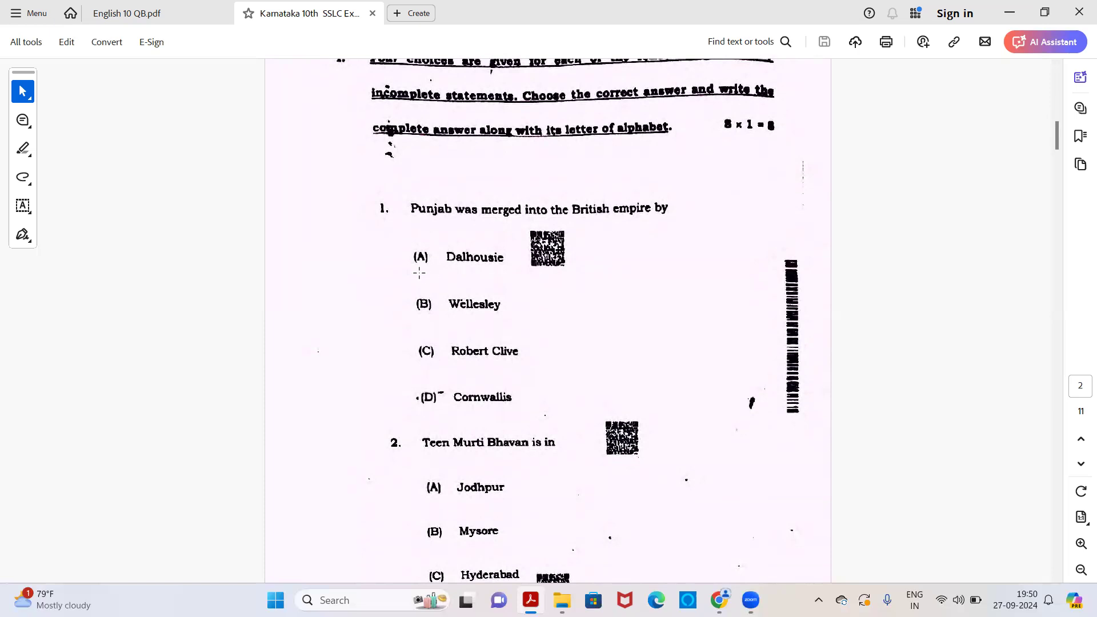
scroll(down, 3)
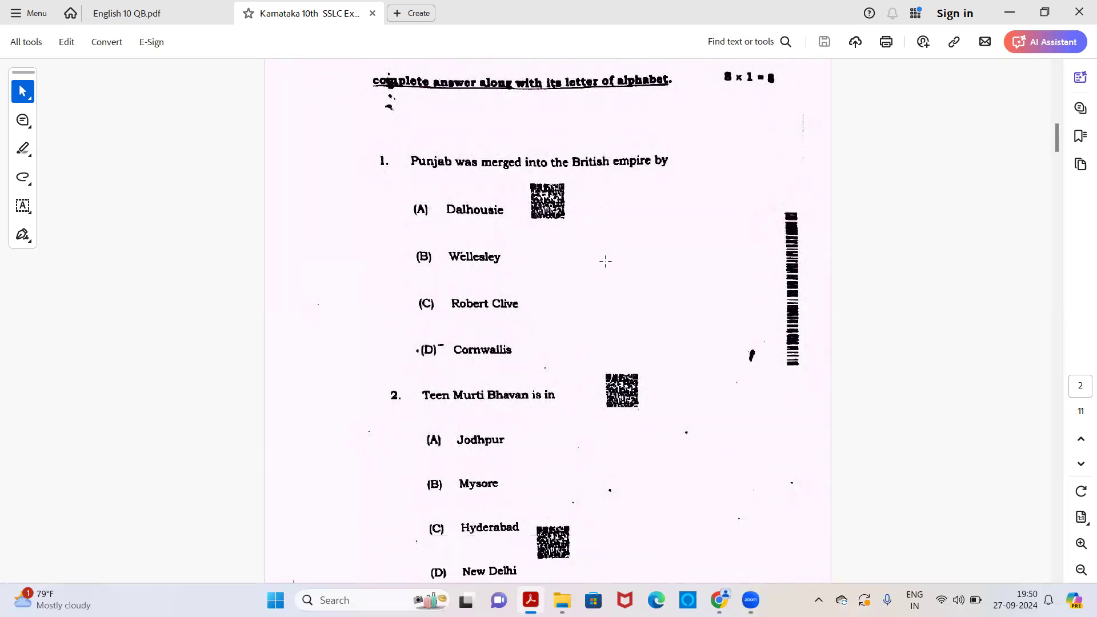
scroll(down, 3)
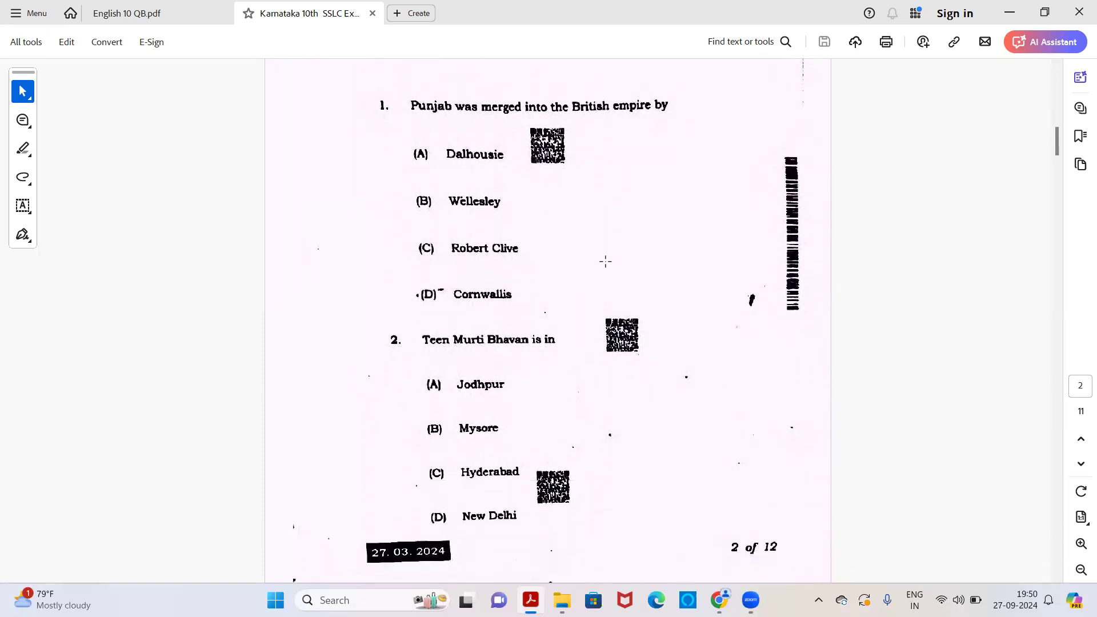
mouse_move(564, 195)
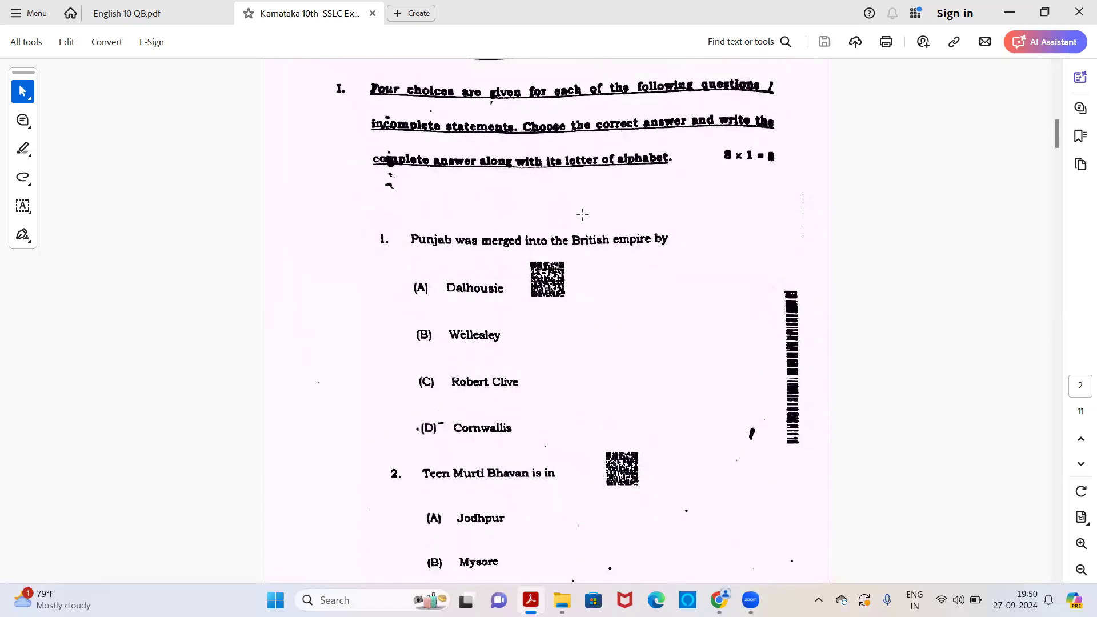
scroll(down, 3)
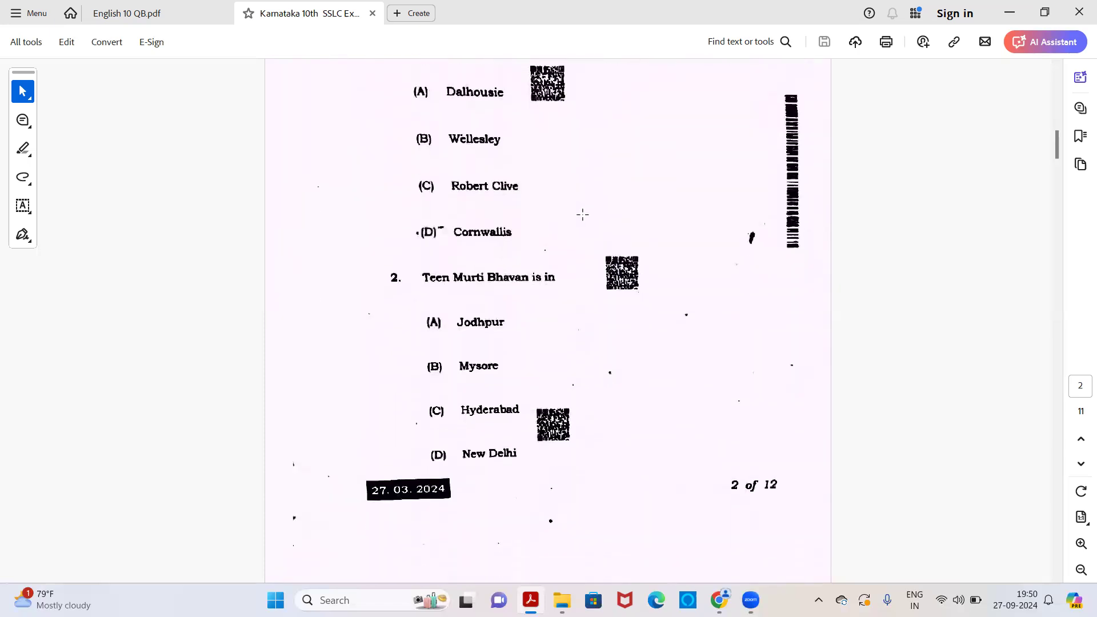
scroll(down, 3)
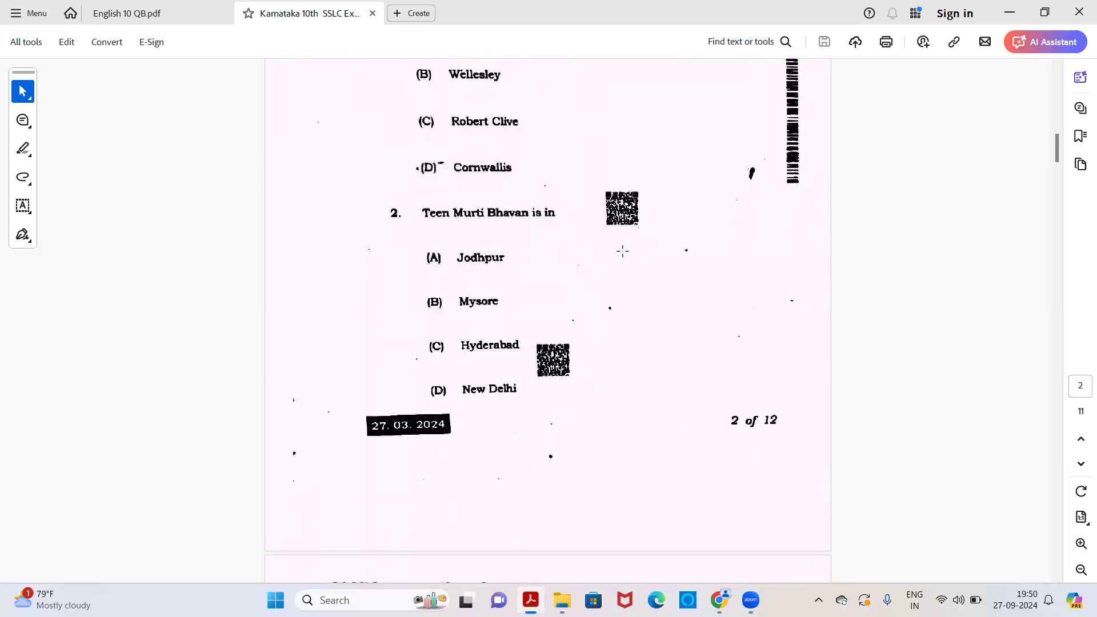
mouse_move(637, 273)
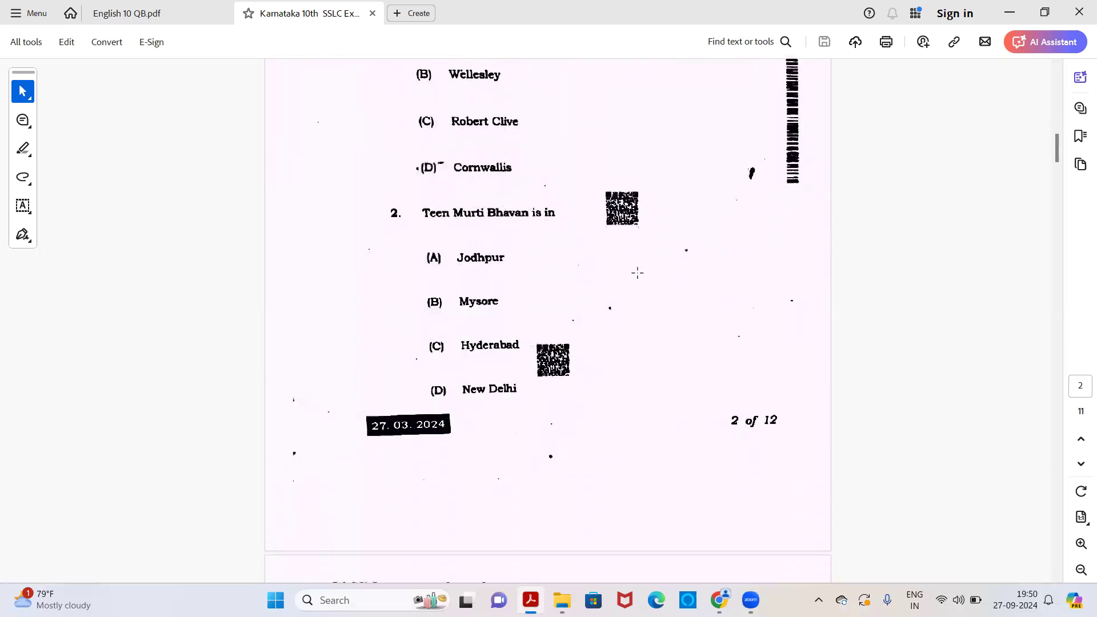
scroll(down, 3)
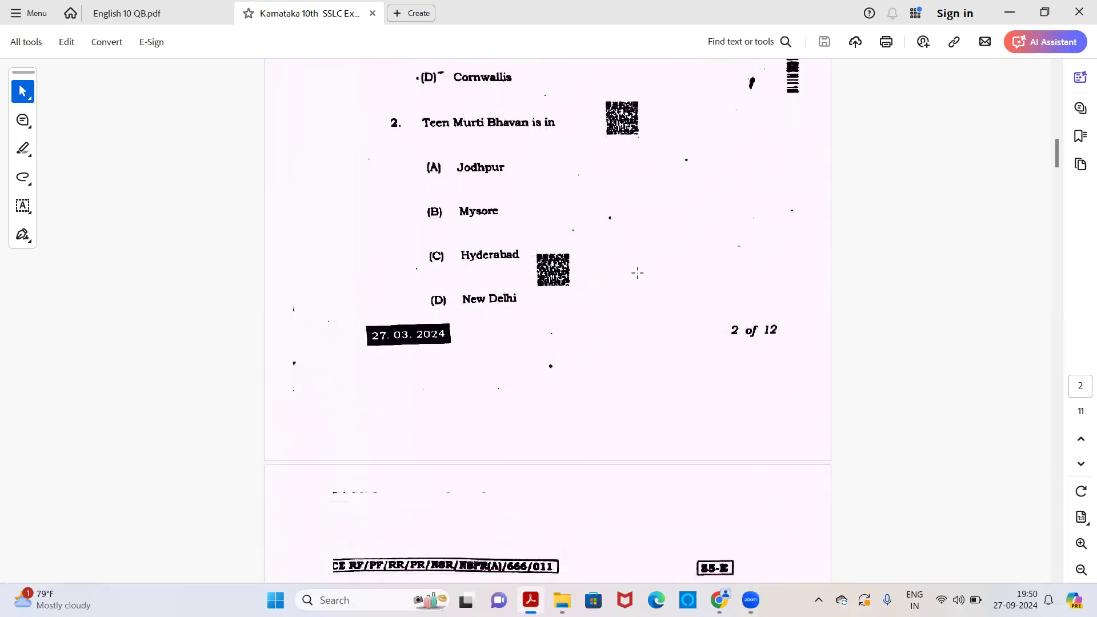
scroll(down, 3)
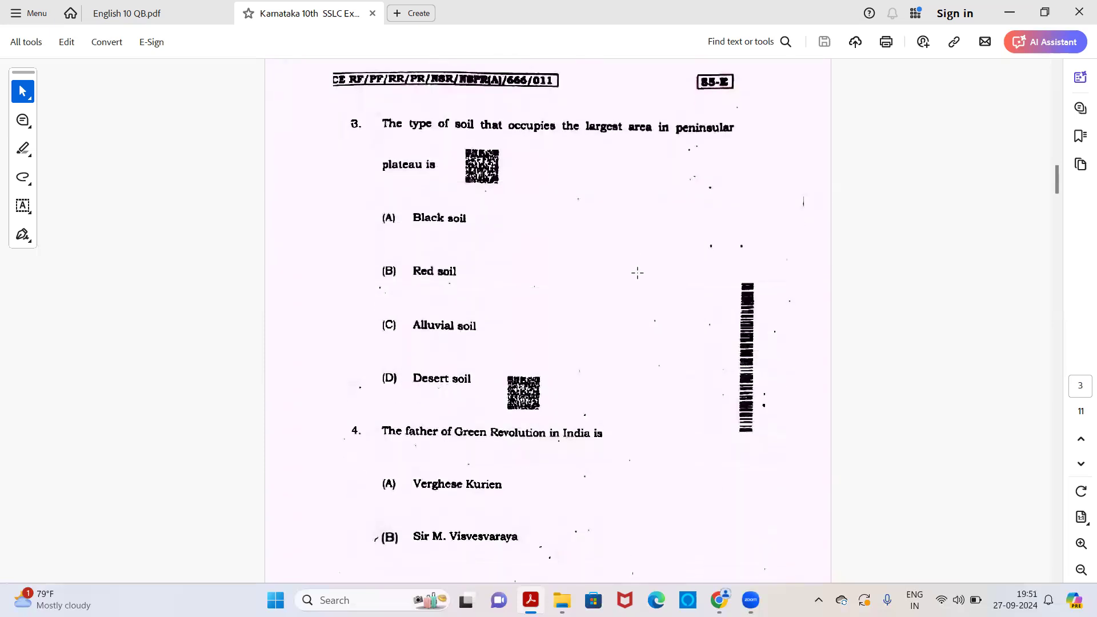
scroll(down, 3)
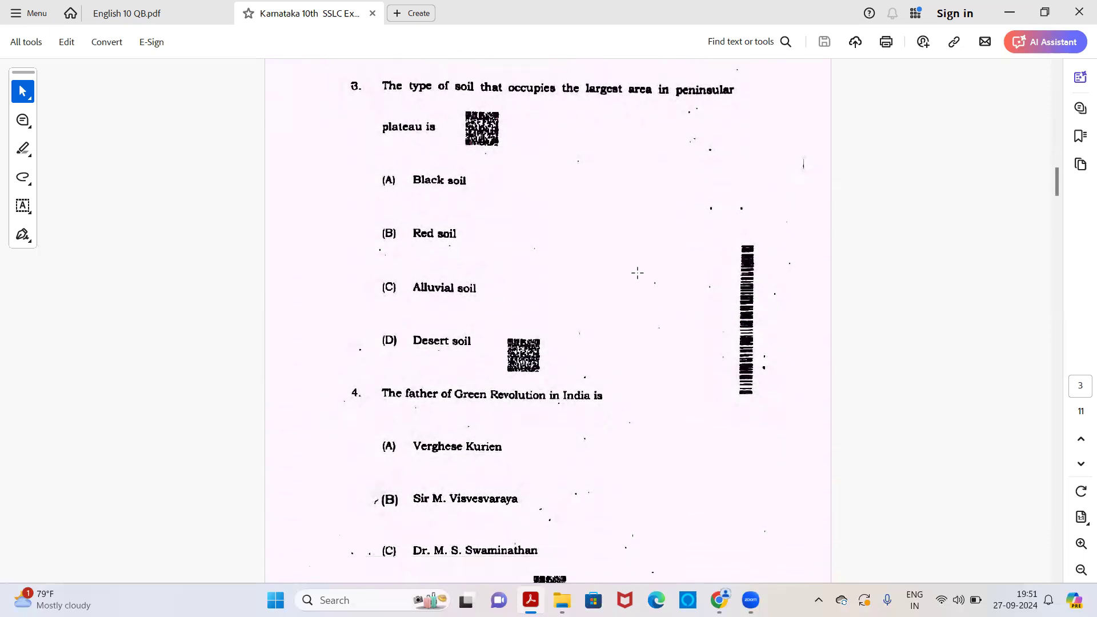
scroll(down, 3)
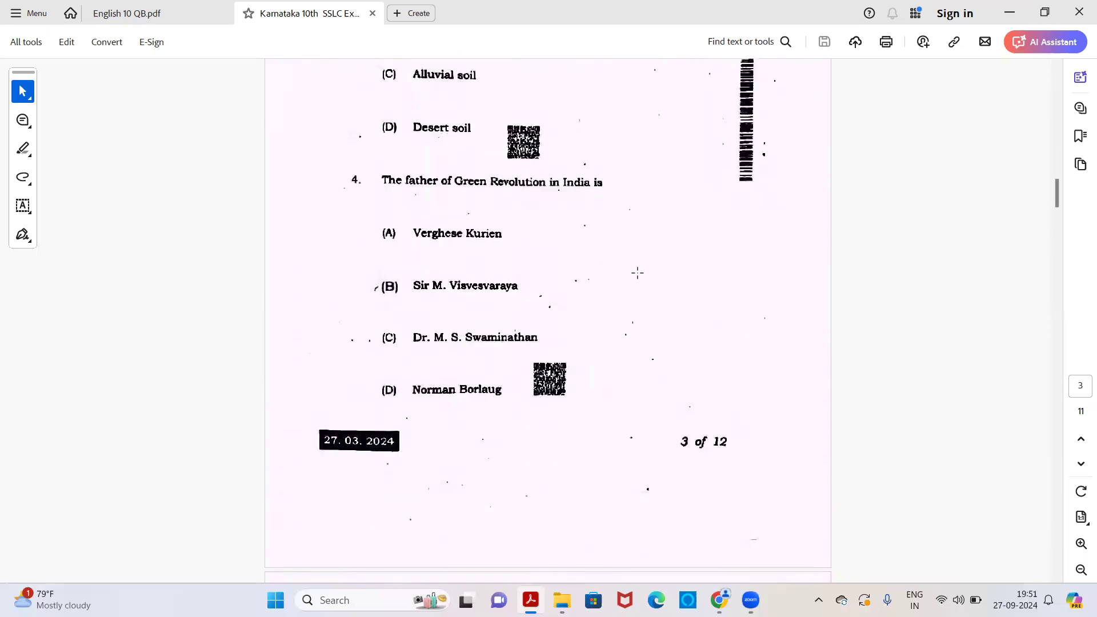
scroll(down, 3)
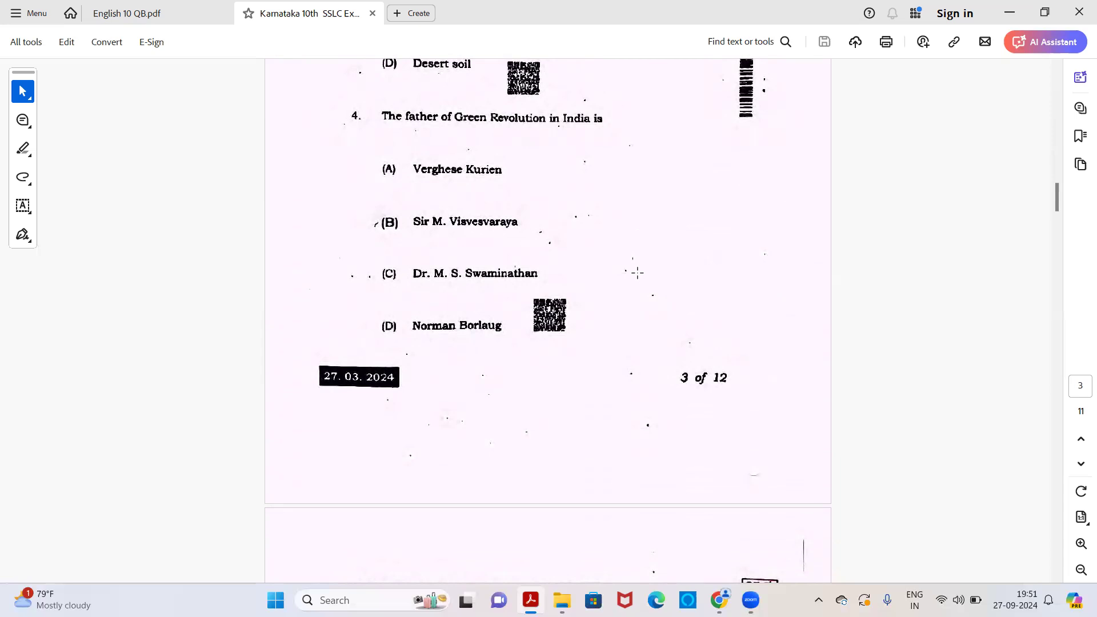
scroll(down, 3)
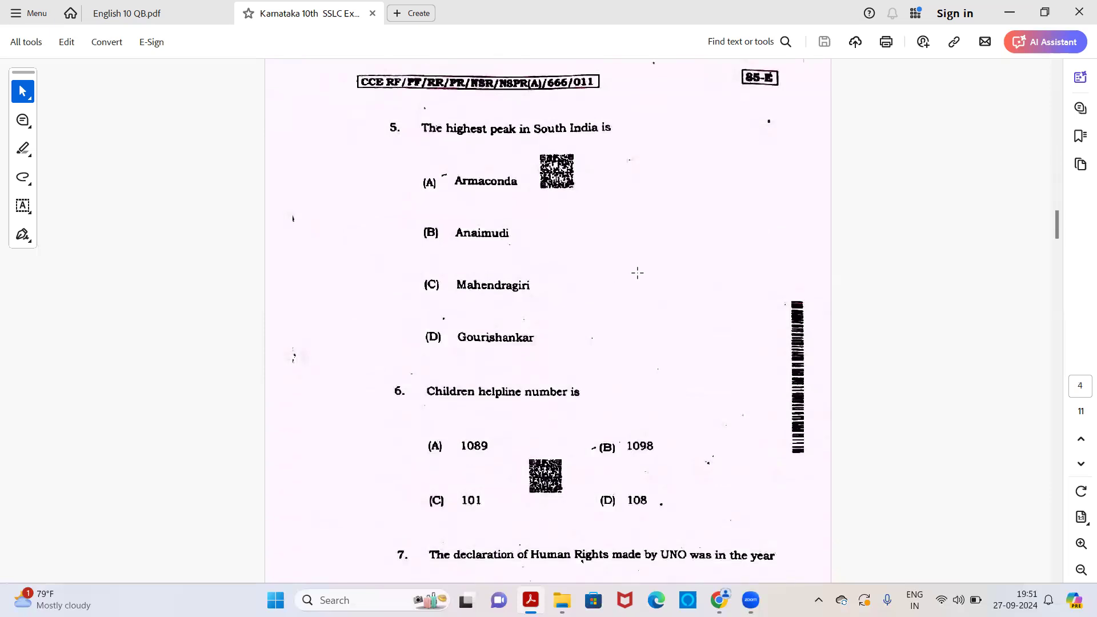
scroll(down, 3)
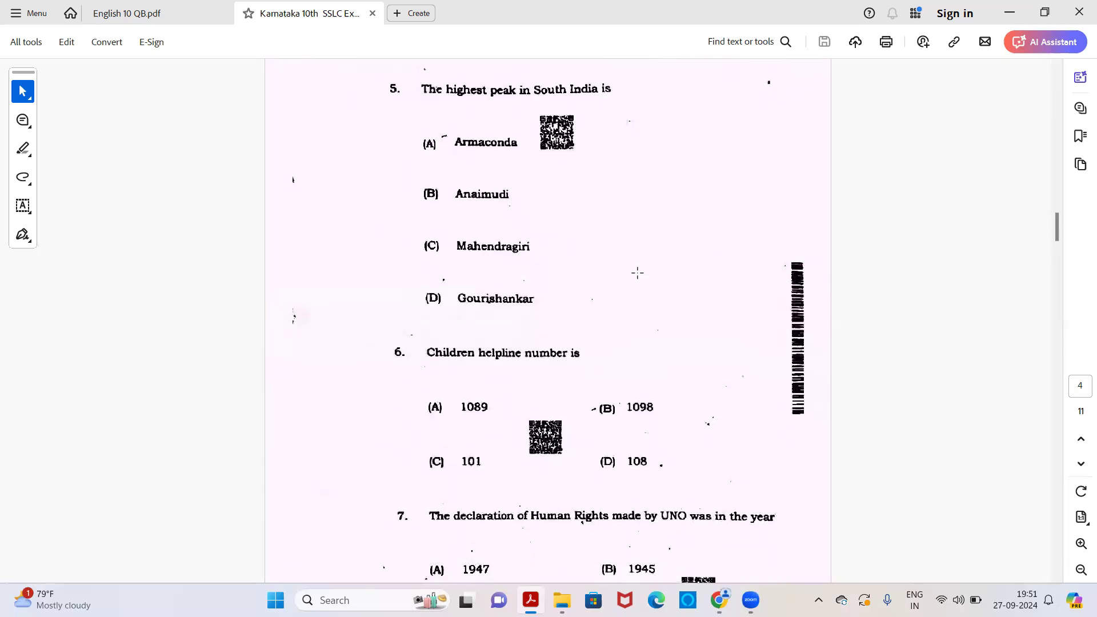
scroll(down, 3)
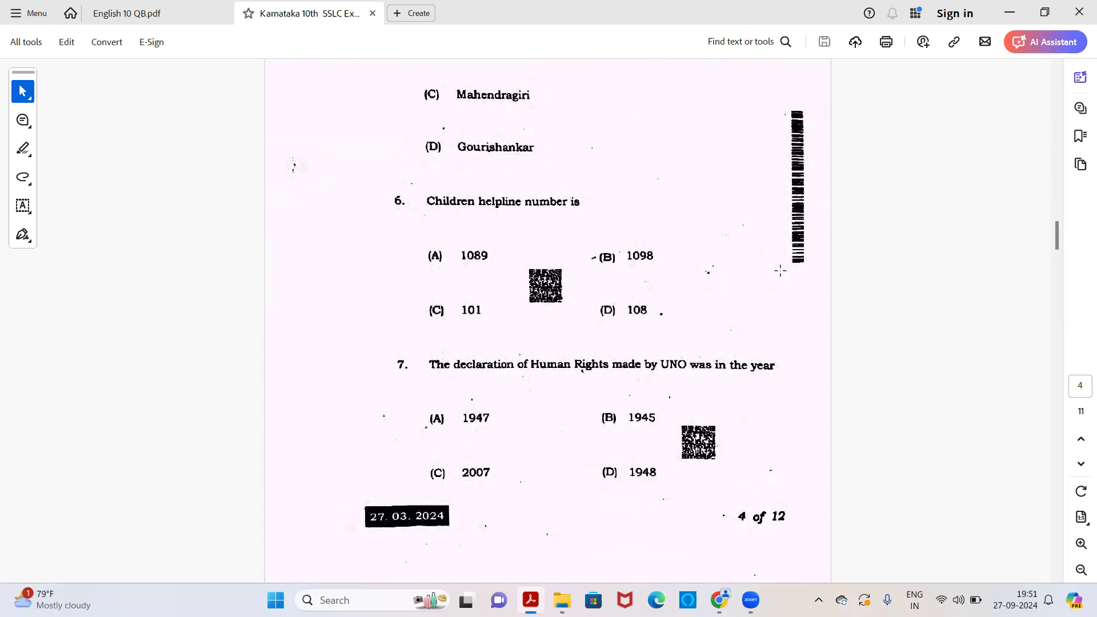
scroll(down, 3)
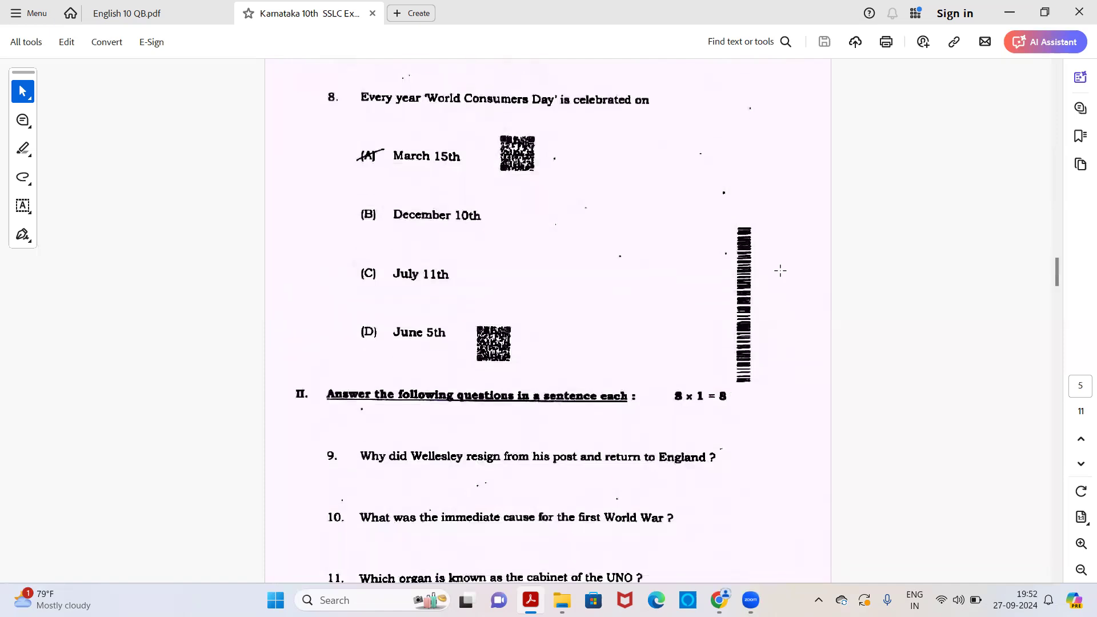
scroll(down, 3)
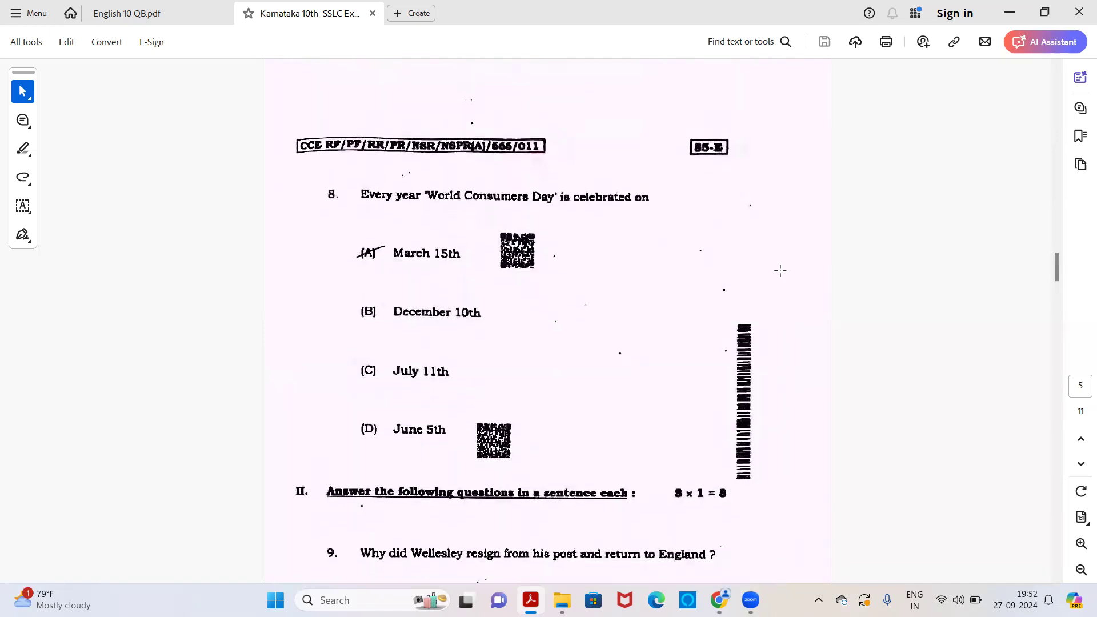
scroll(down, 3)
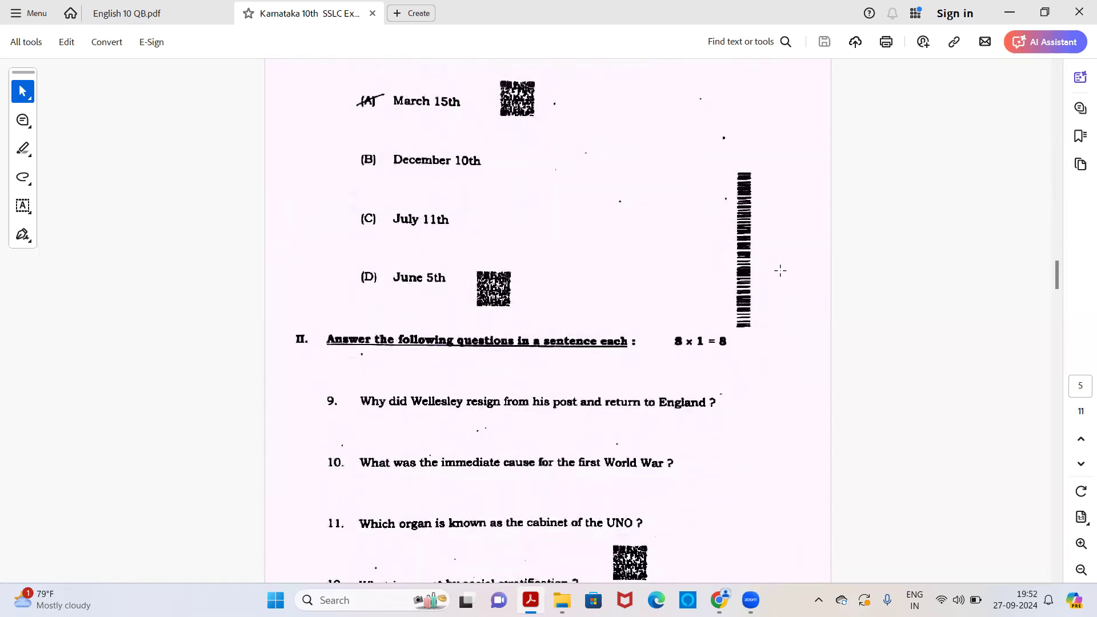
scroll(down, 3)
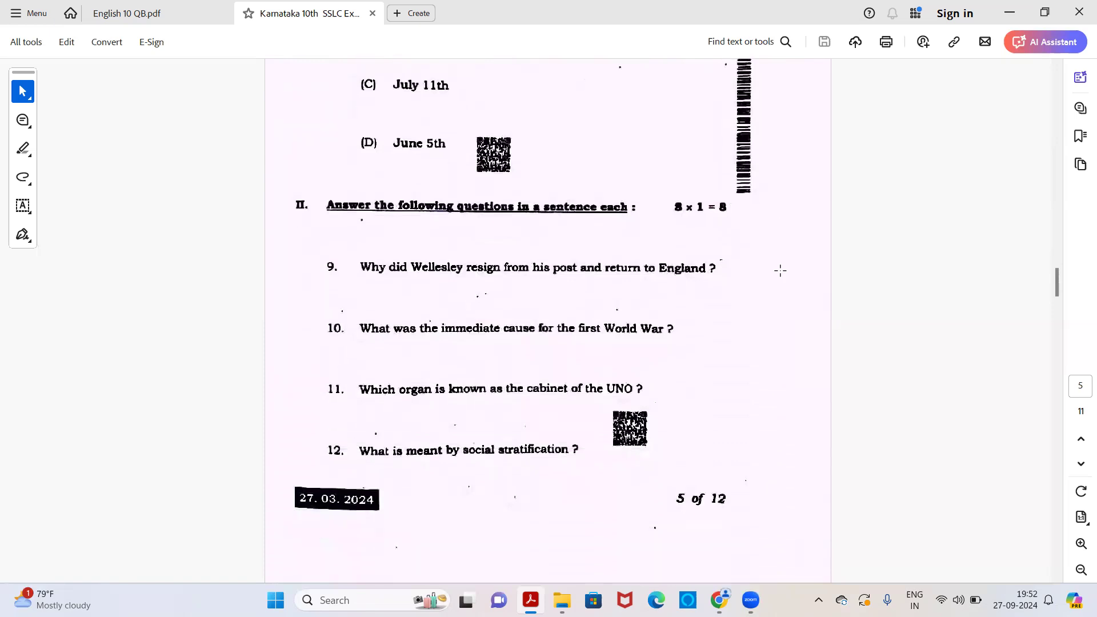
scroll(down, 3)
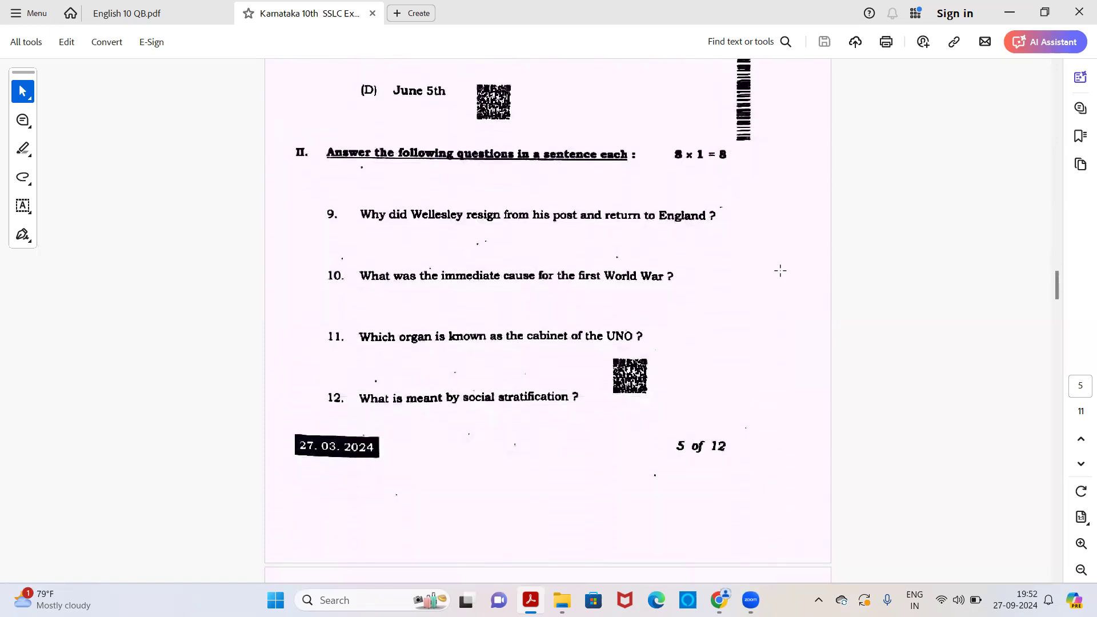
scroll(down, 3)
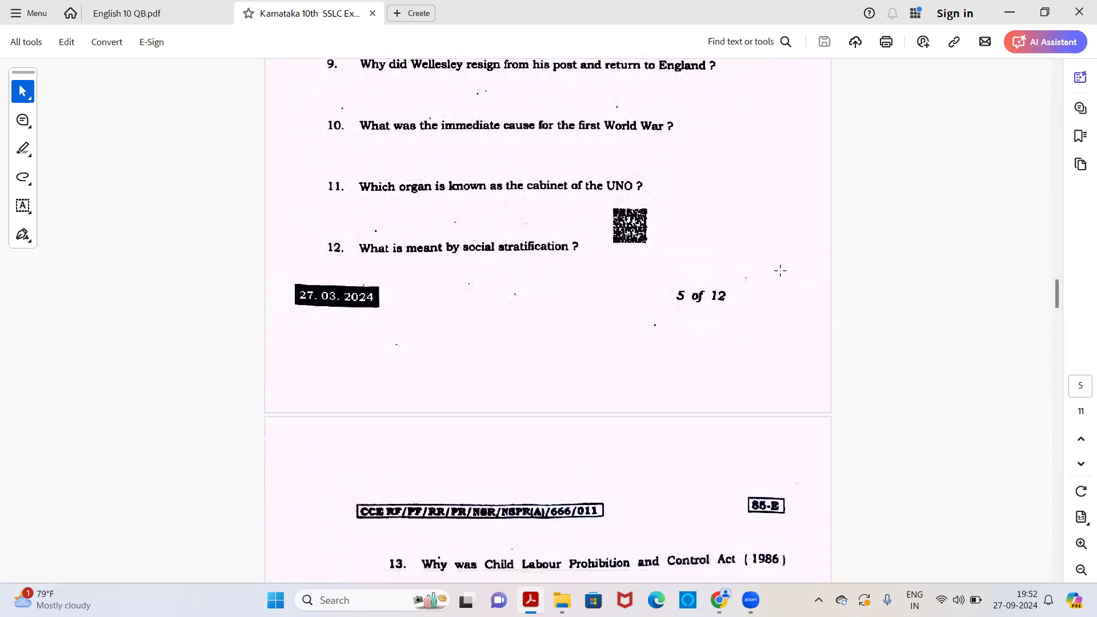
scroll(down, 3)
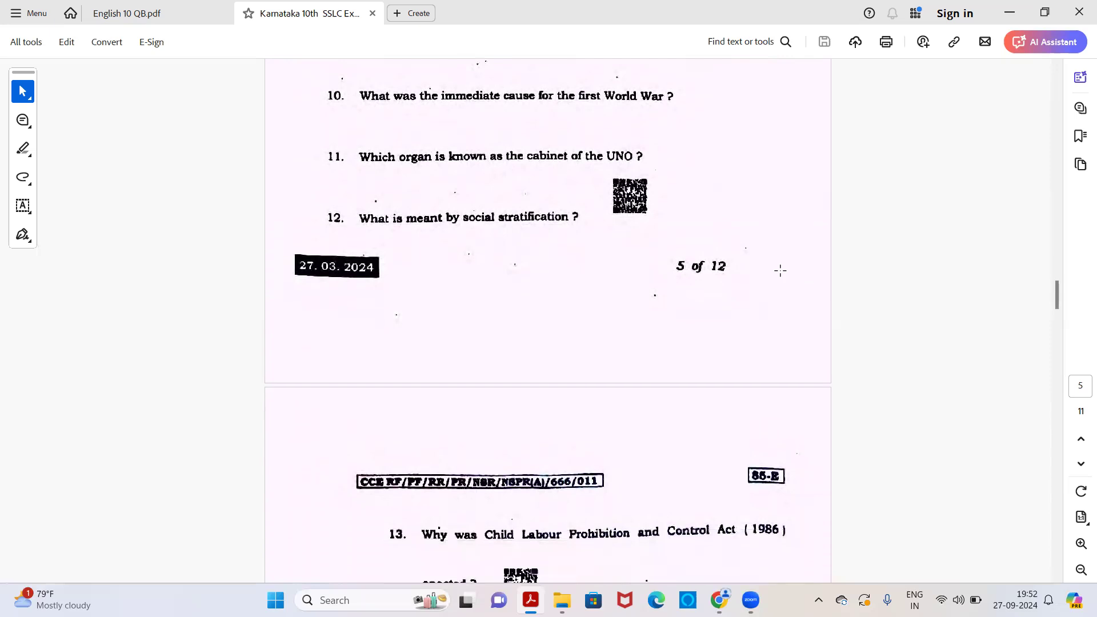
scroll(down, 3)
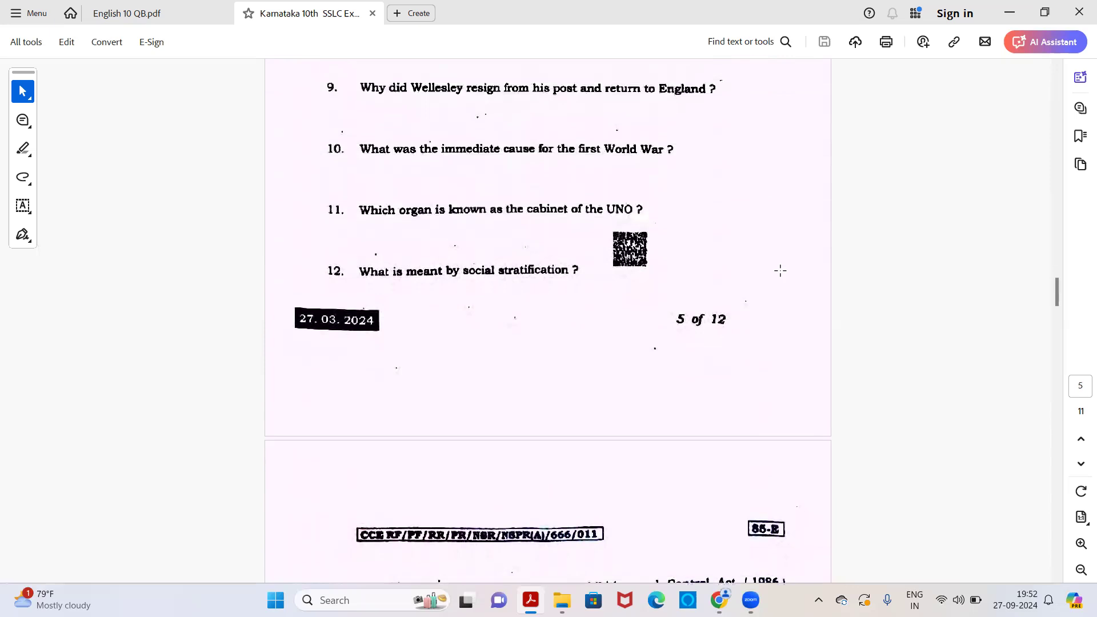
scroll(down, 3)
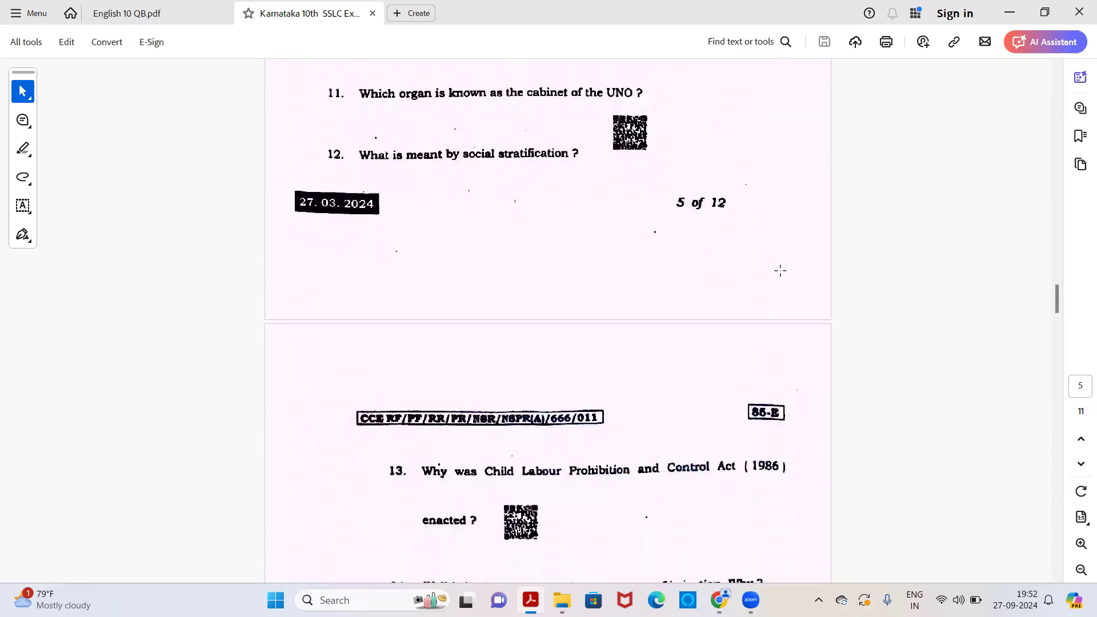
scroll(down, 3)
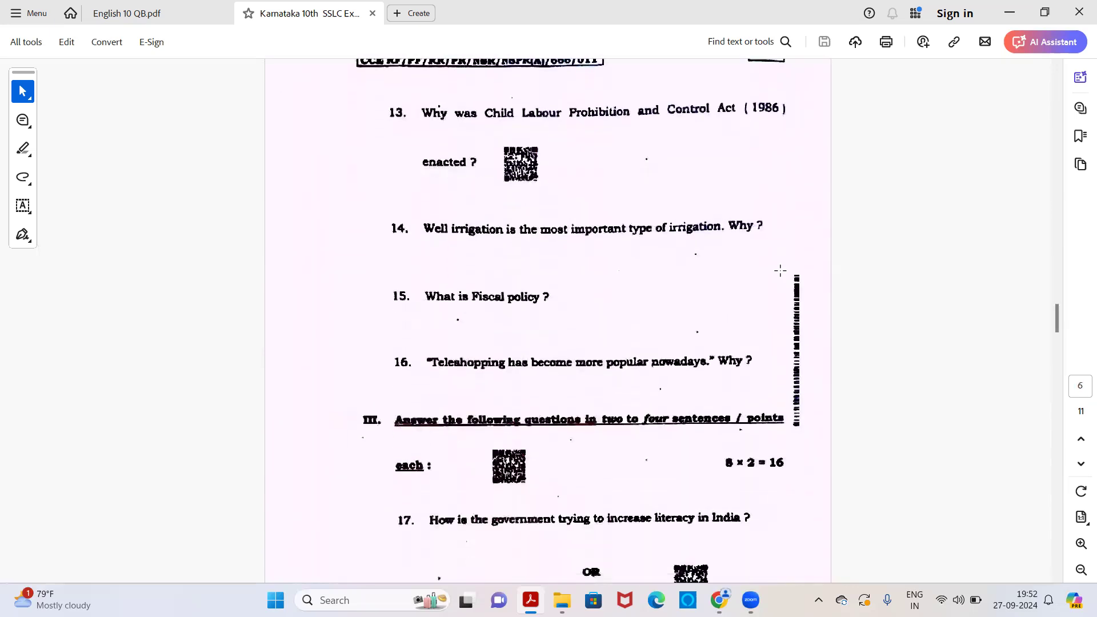
scroll(down, 3)
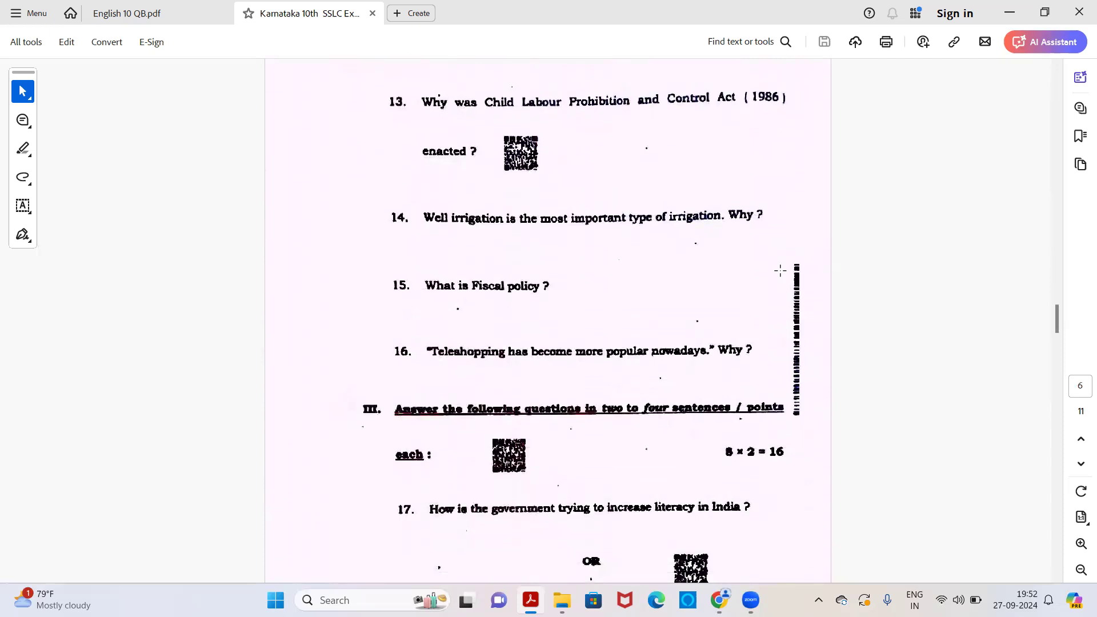
scroll(down, 3)
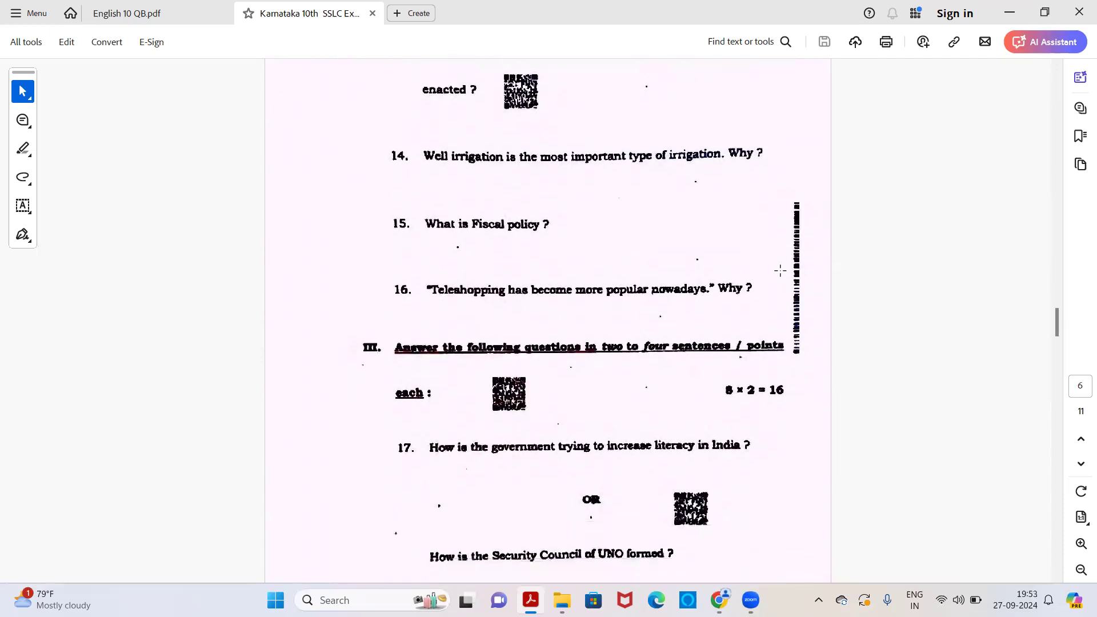
scroll(down, 3)
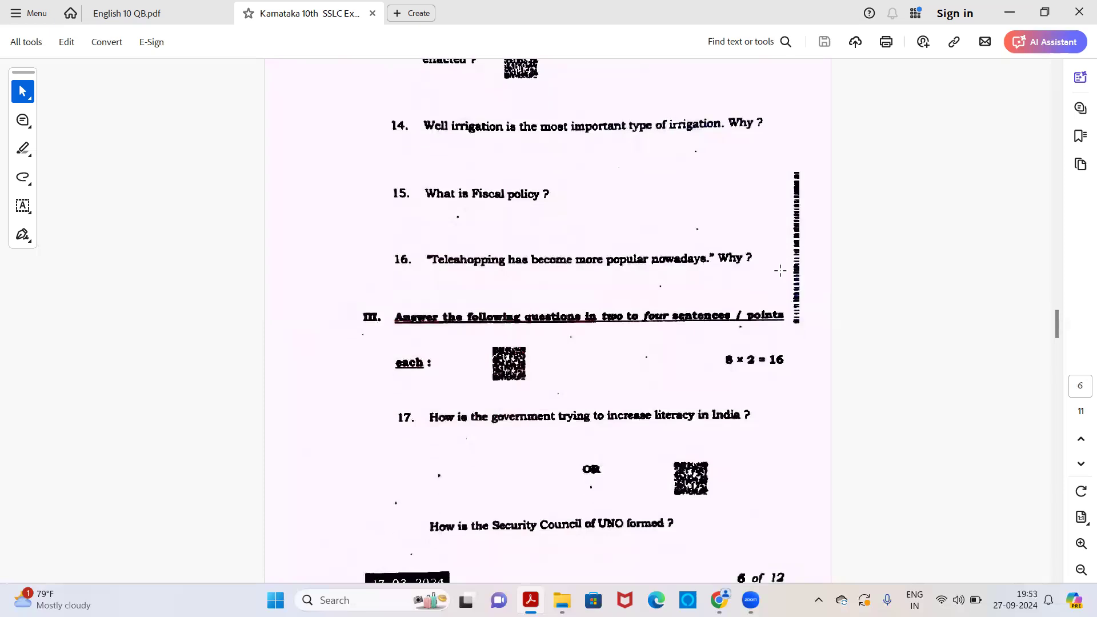
scroll(down, 3)
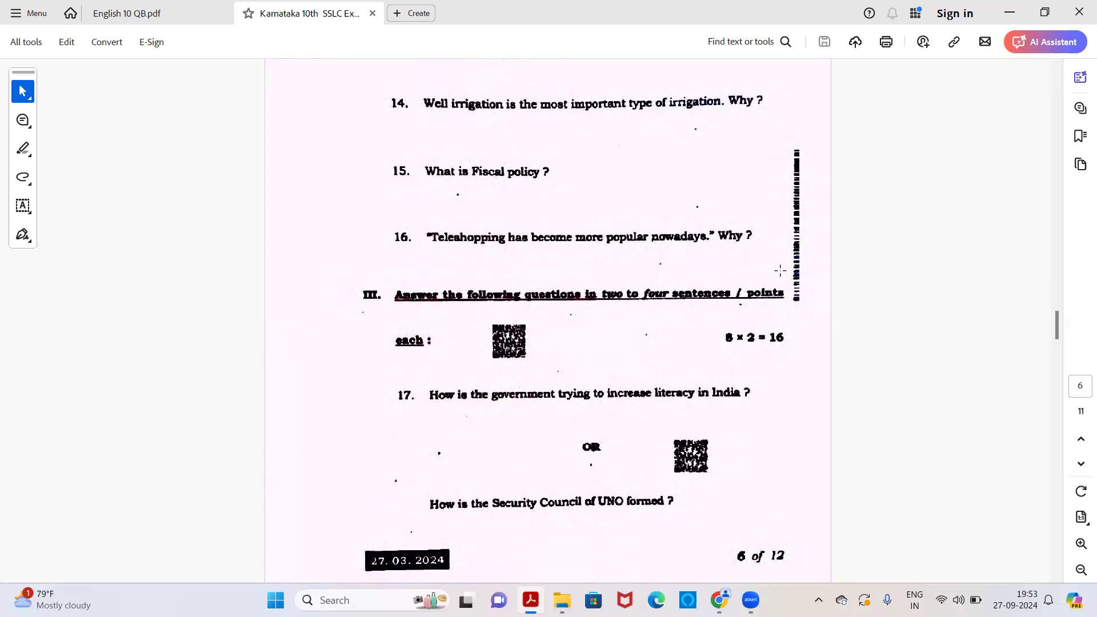
mouse_move(832, 263)
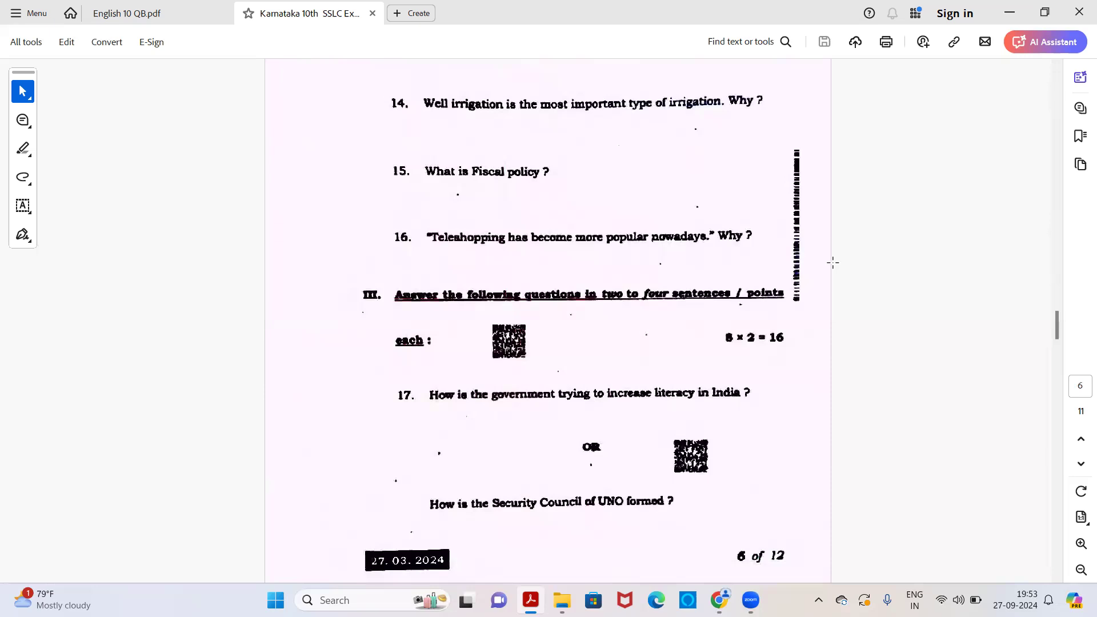
scroll(down, 3)
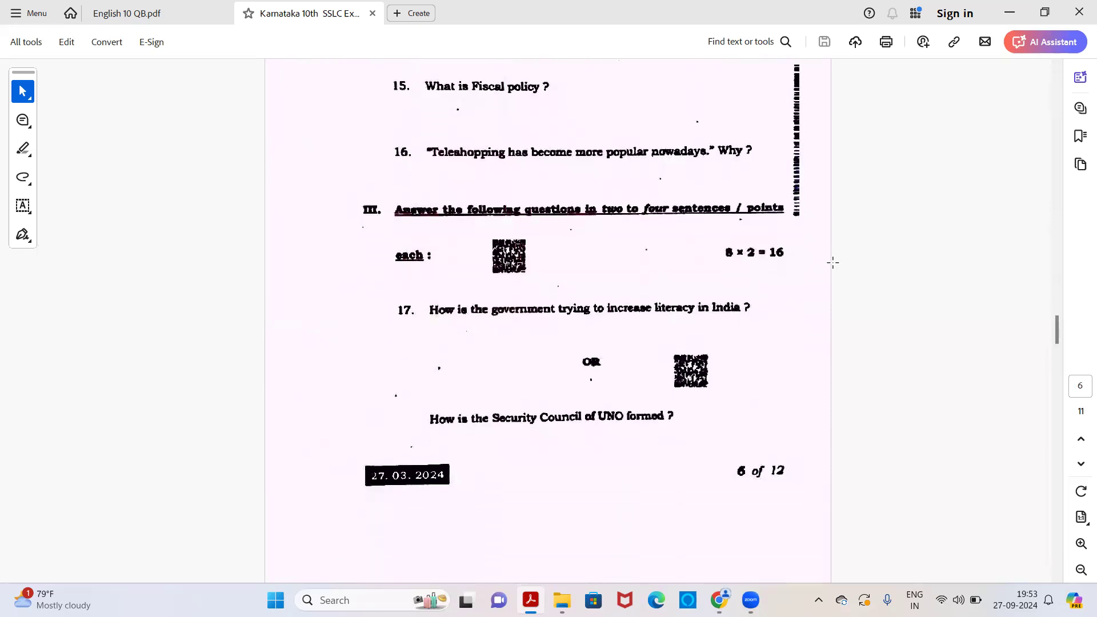
scroll(down, 3)
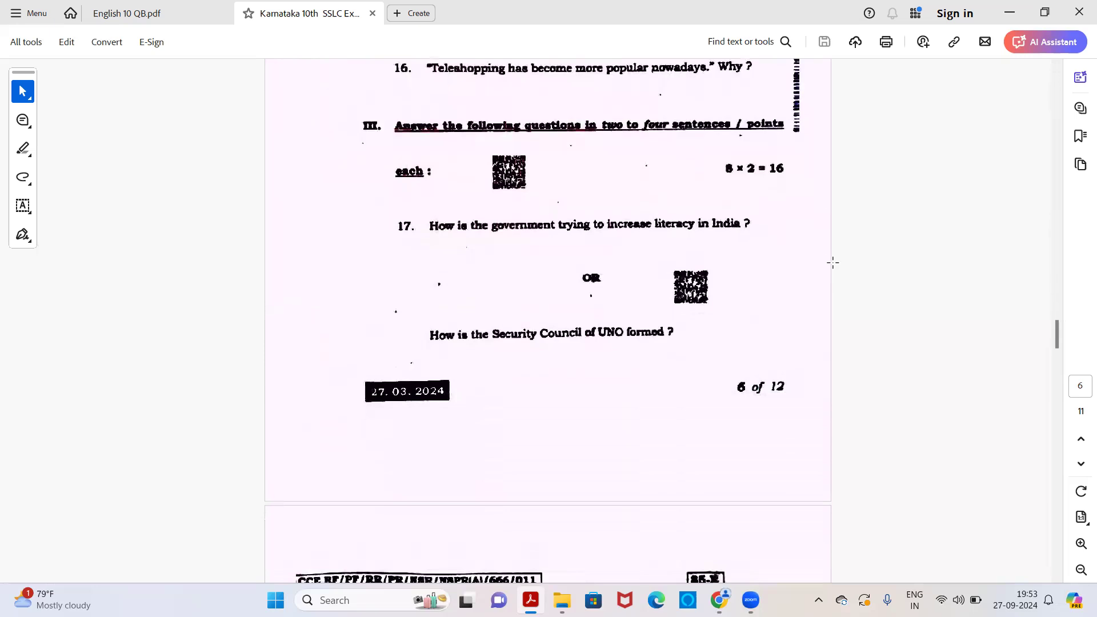
scroll(down, 3)
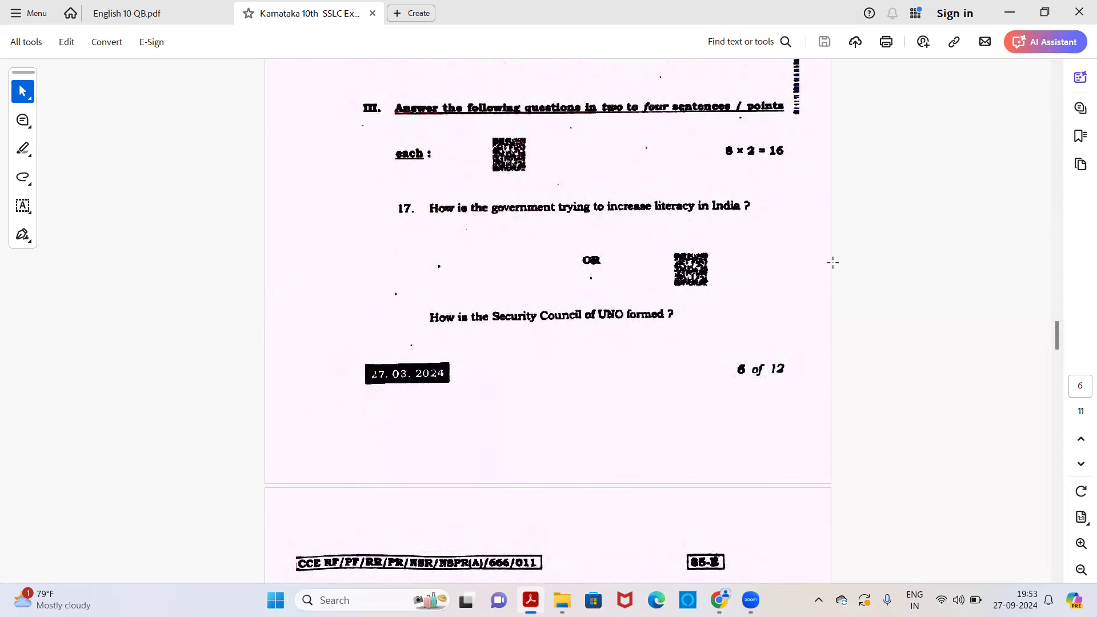
scroll(down, 3)
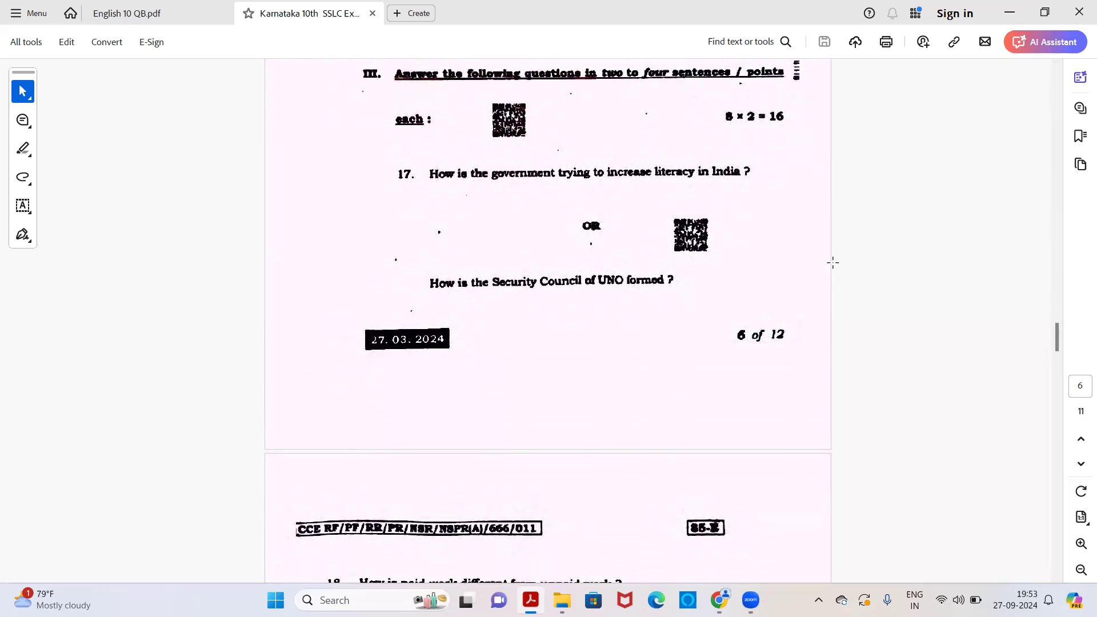
scroll(down, 3)
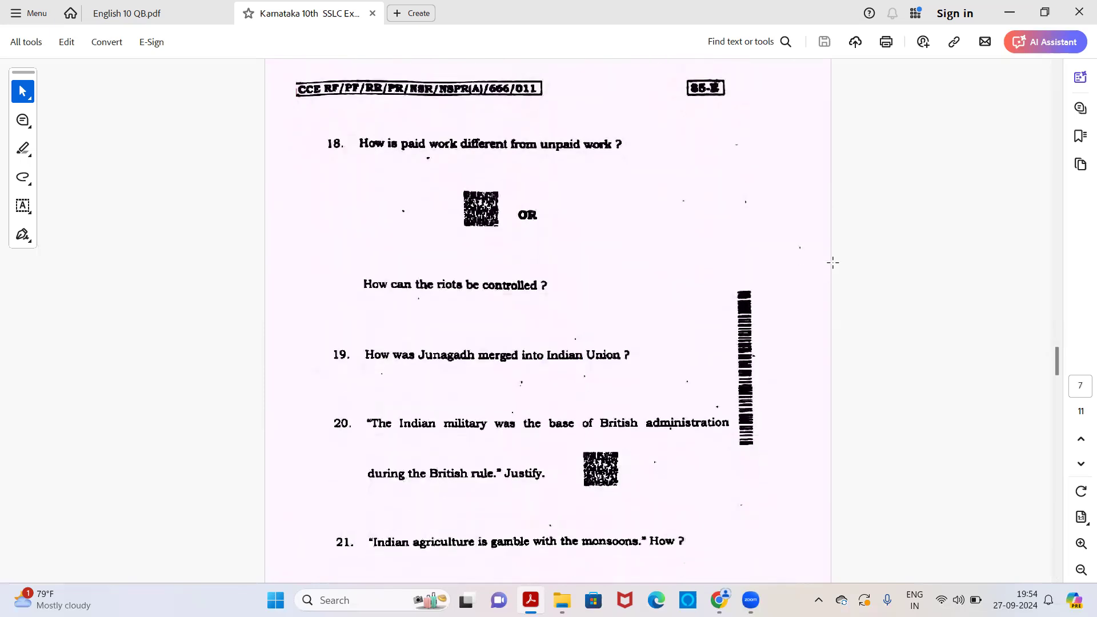
scroll(down, 3)
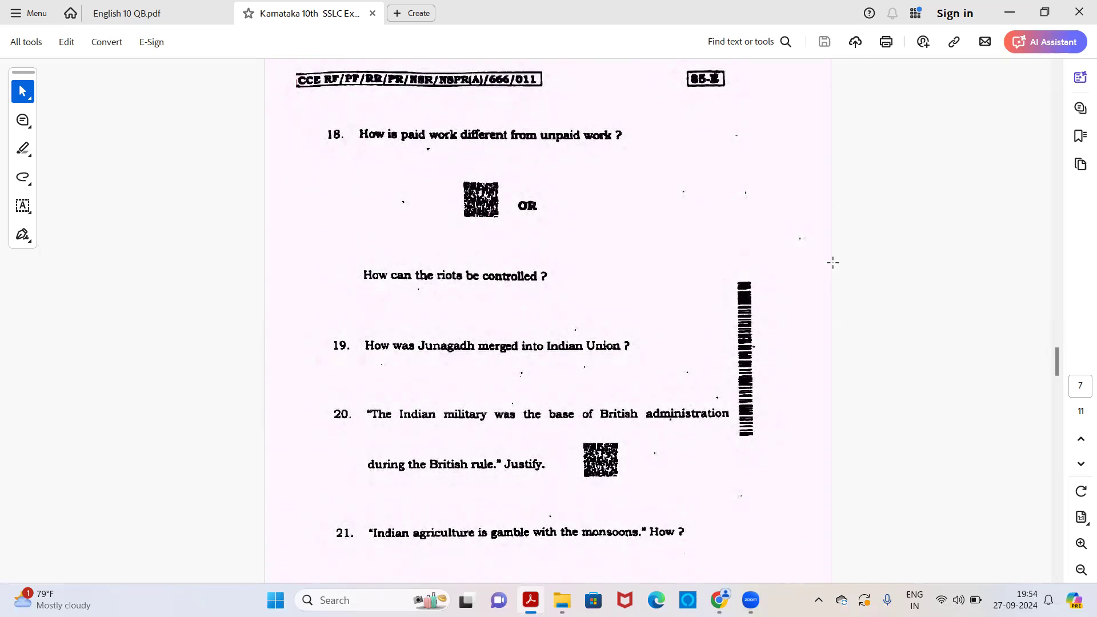
scroll(down, 3)
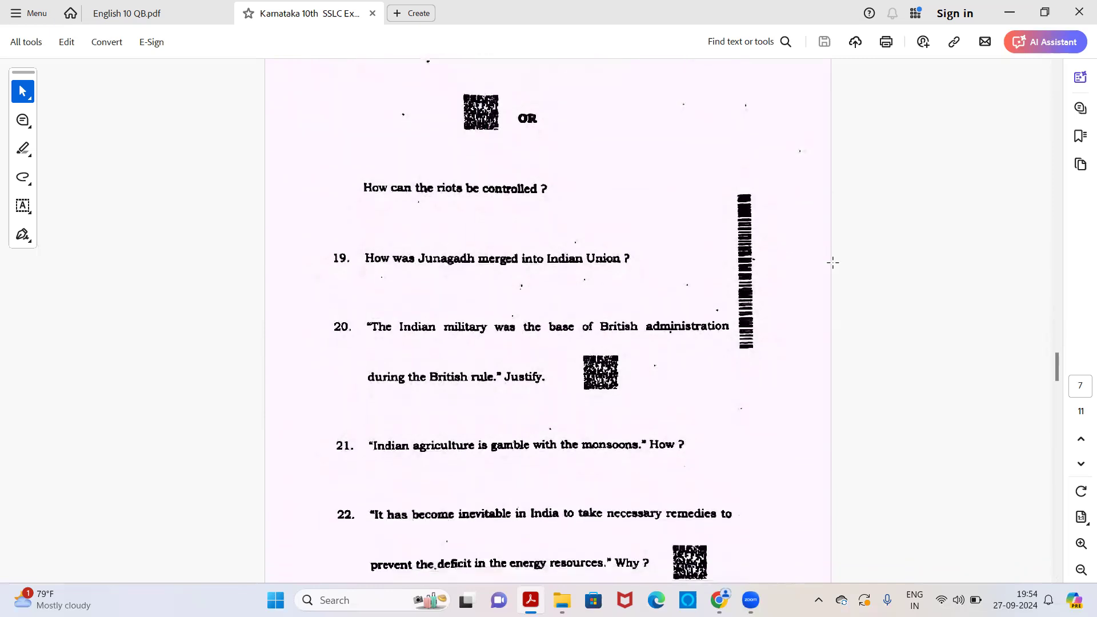
scroll(down, 3)
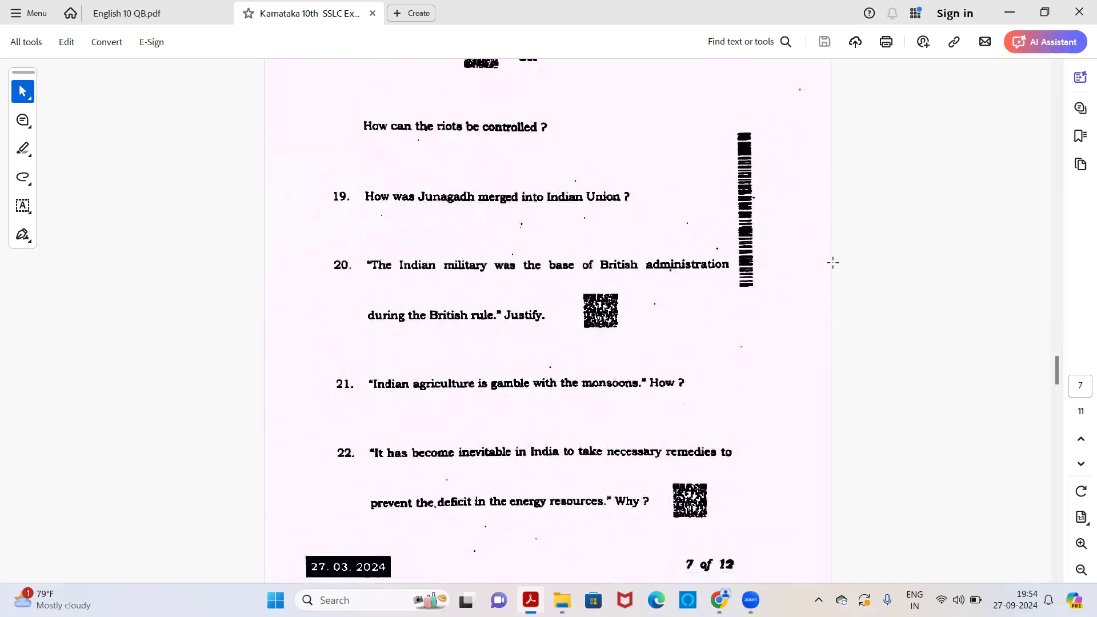
scroll(down, 3)
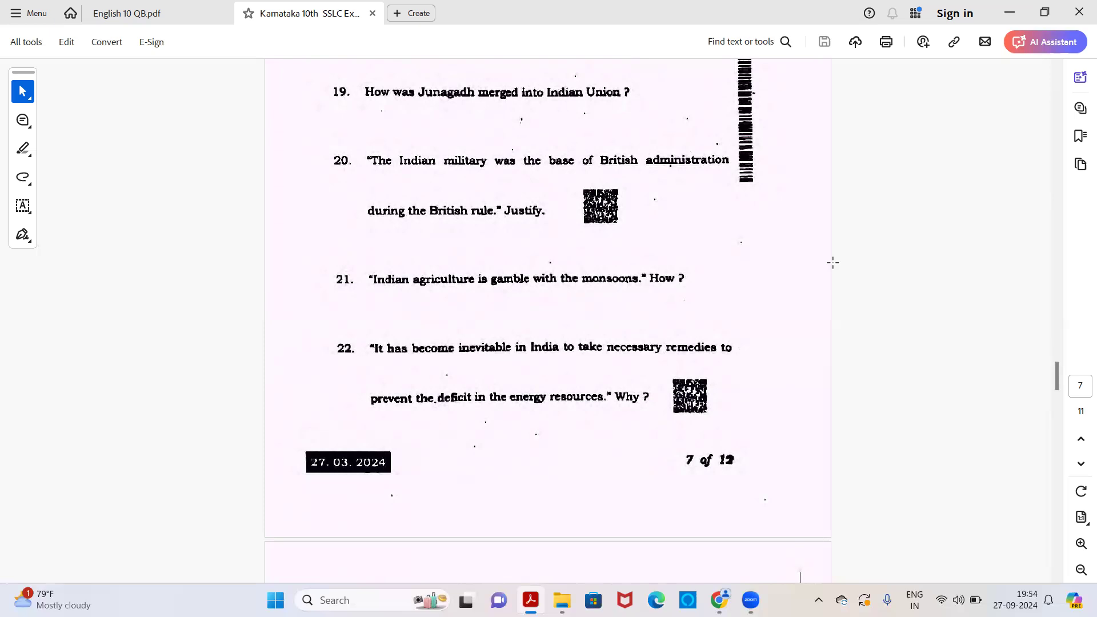
scroll(down, 3)
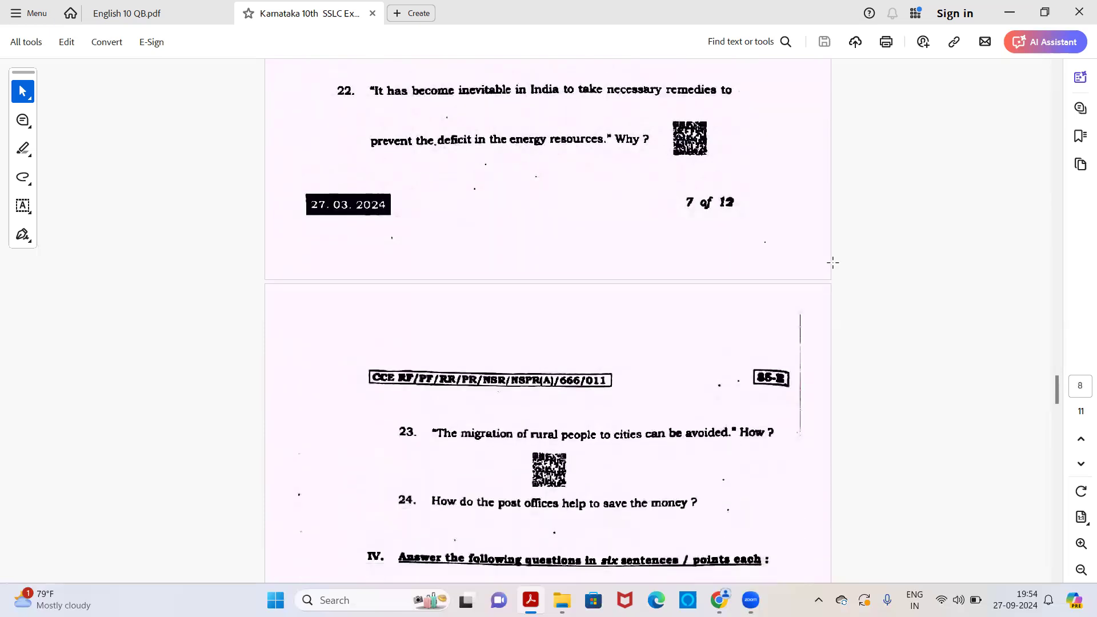
scroll(down, 3)
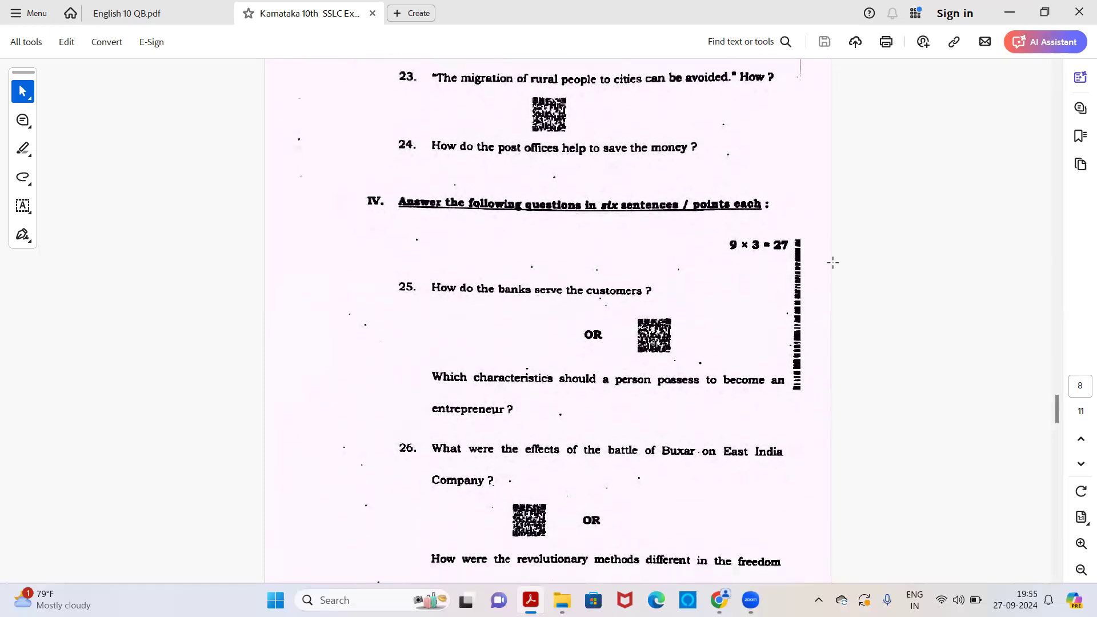
scroll(down, 3)
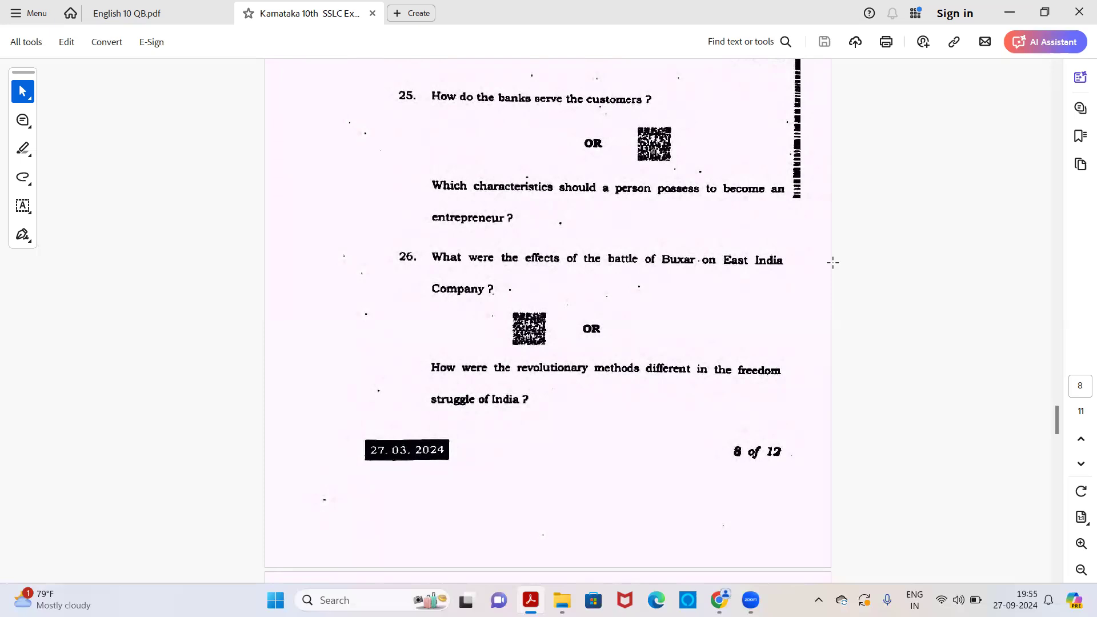
scroll(down, 3)
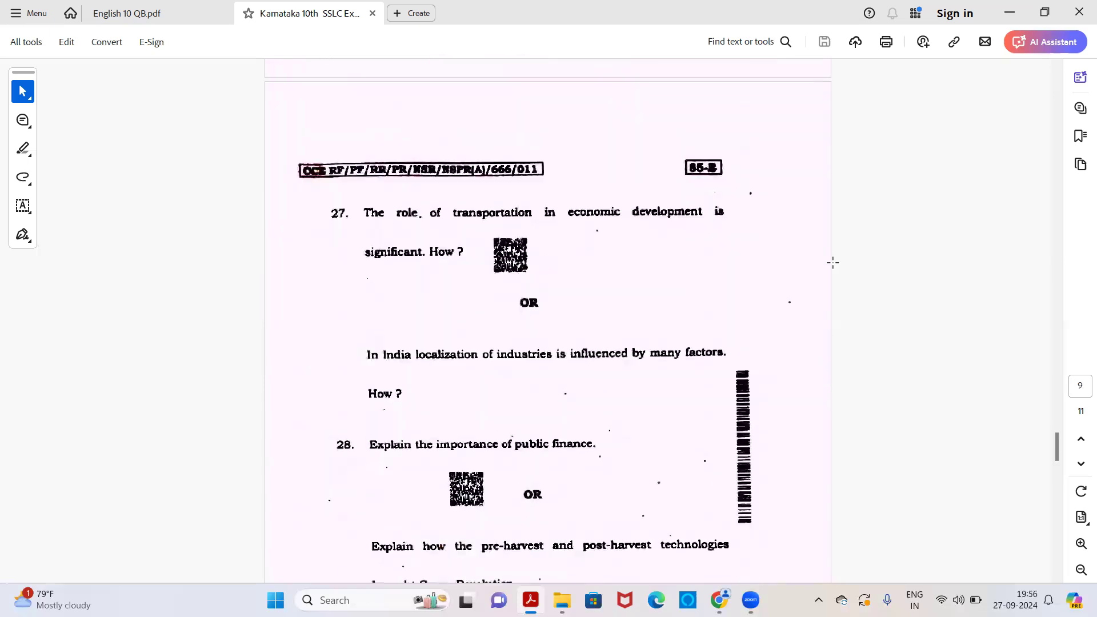
scroll(down, 3)
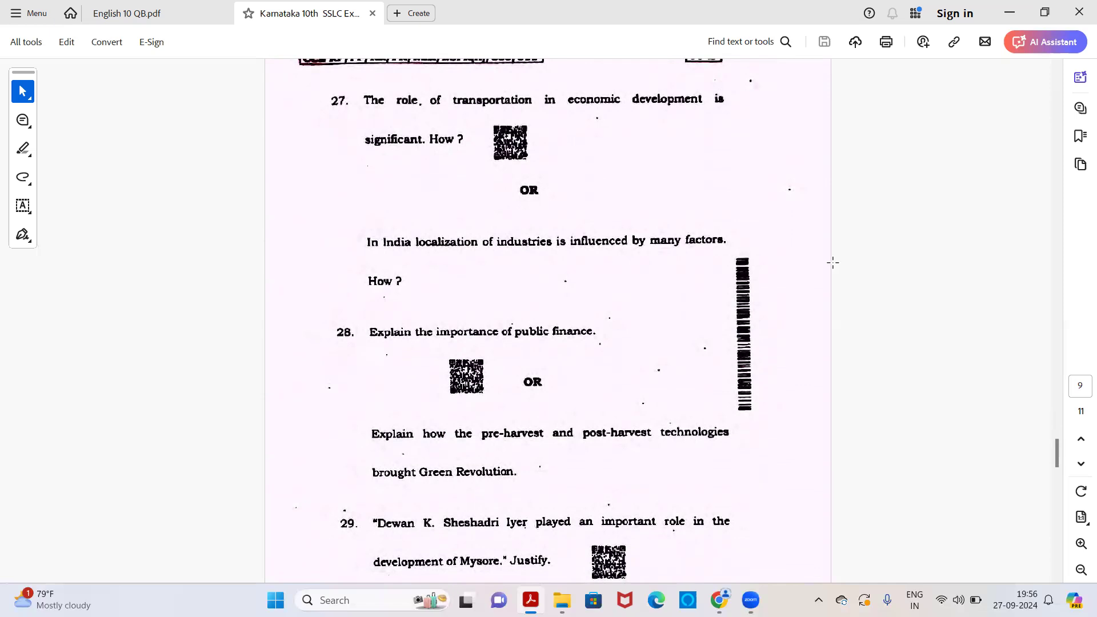
scroll(down, 3)
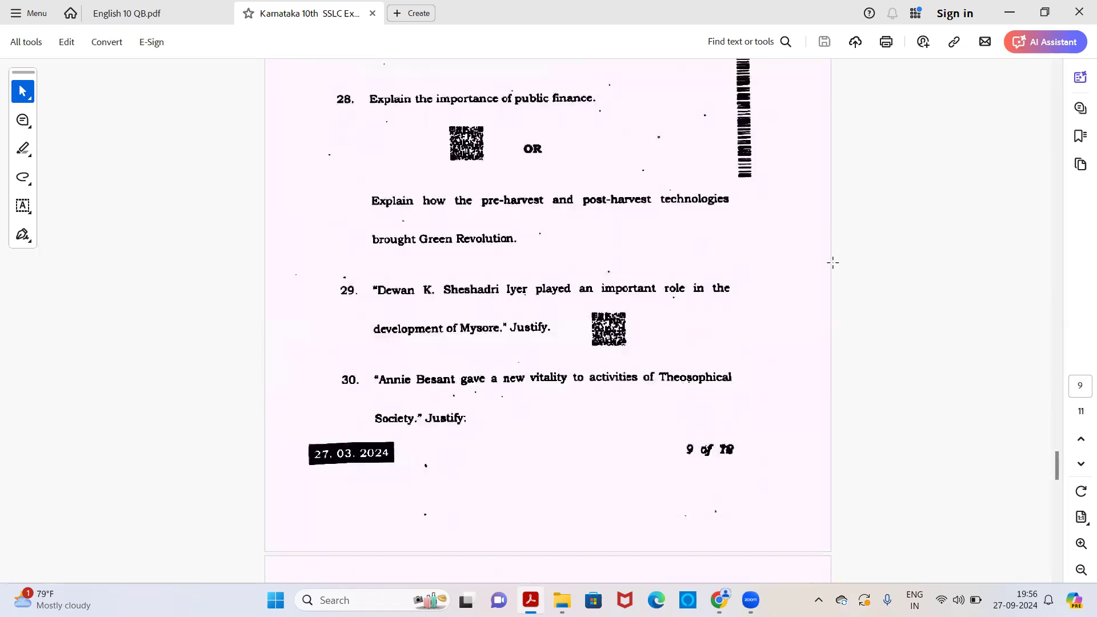
scroll(down, 3)
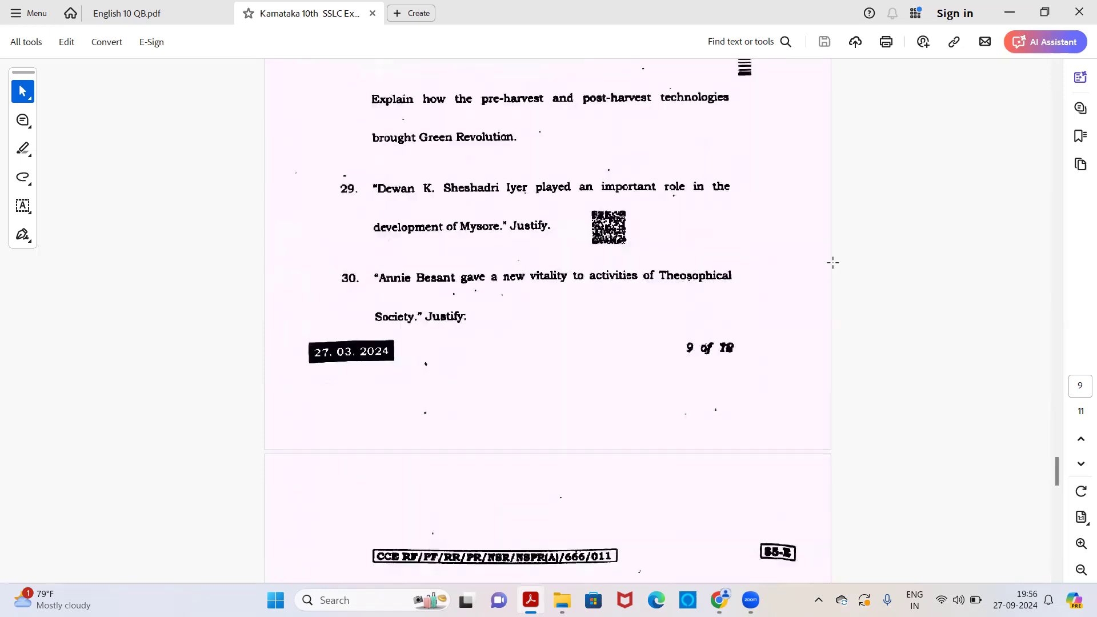
scroll(down, 3)
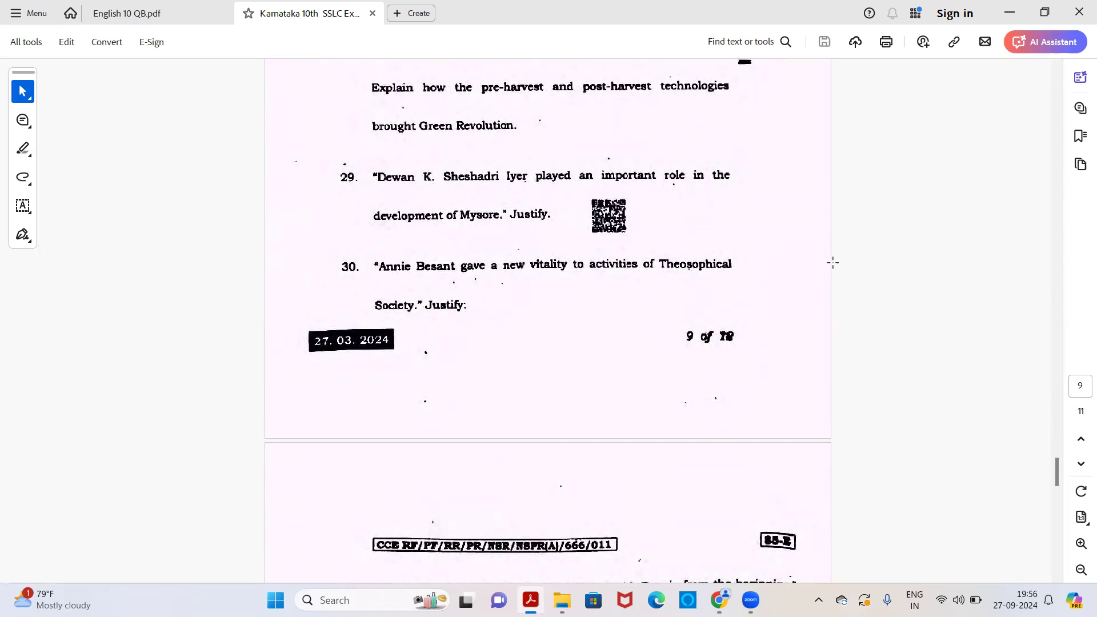
scroll(down, 3)
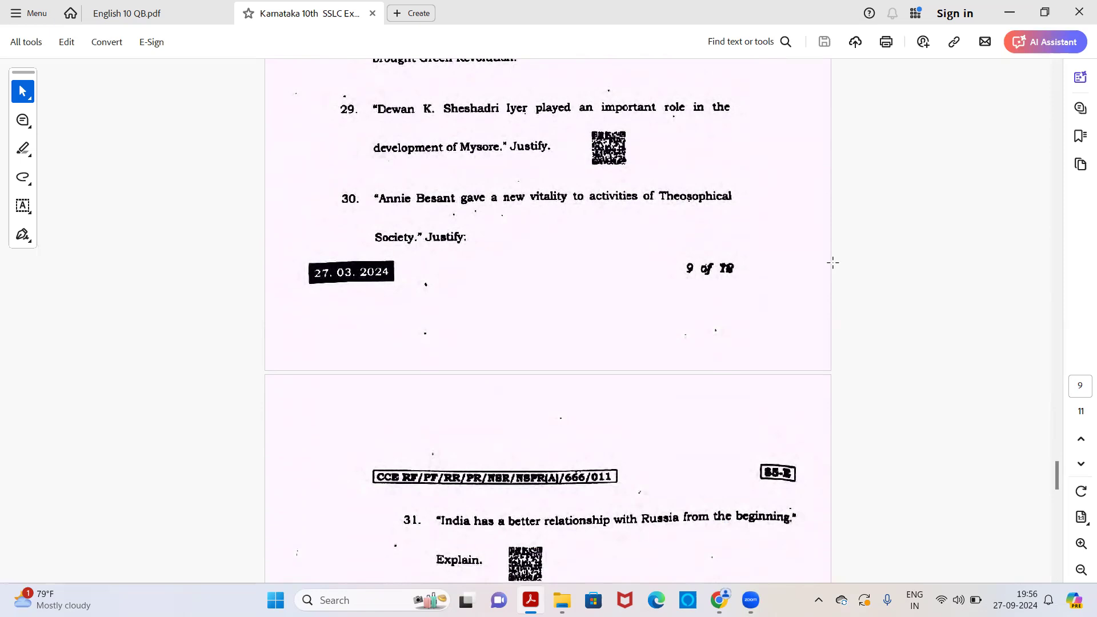
scroll(down, 3)
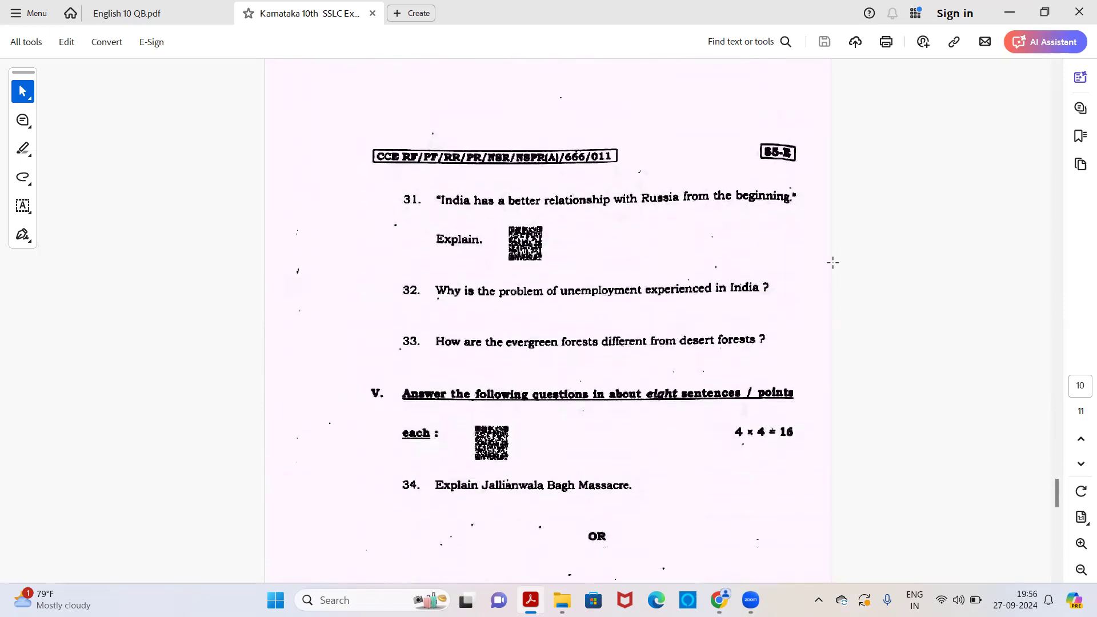
scroll(down, 3)
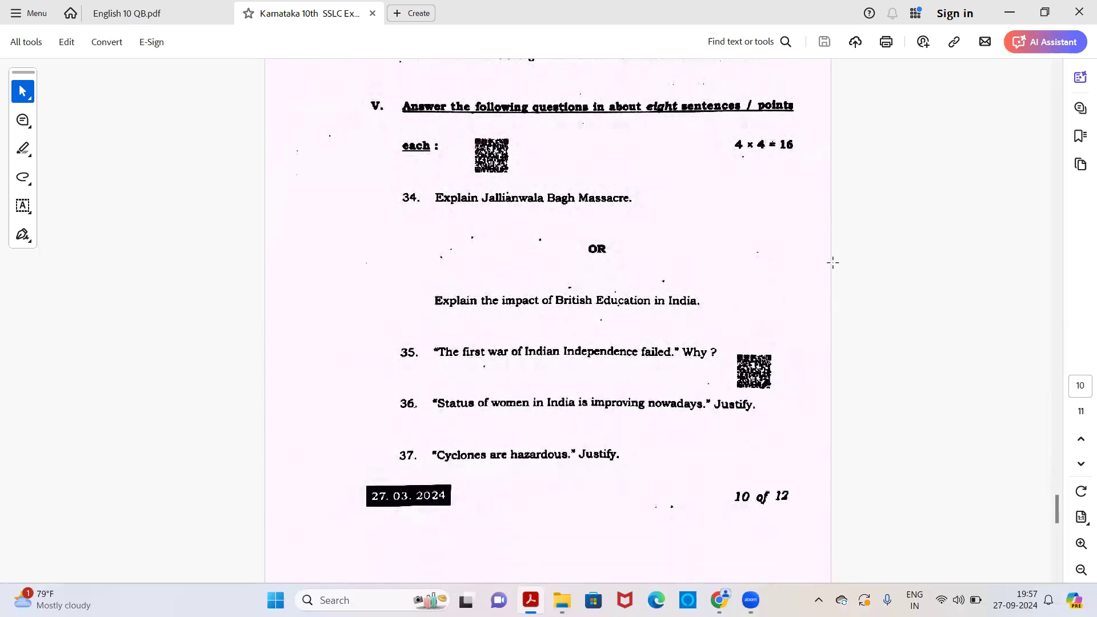
scroll(down, 3)
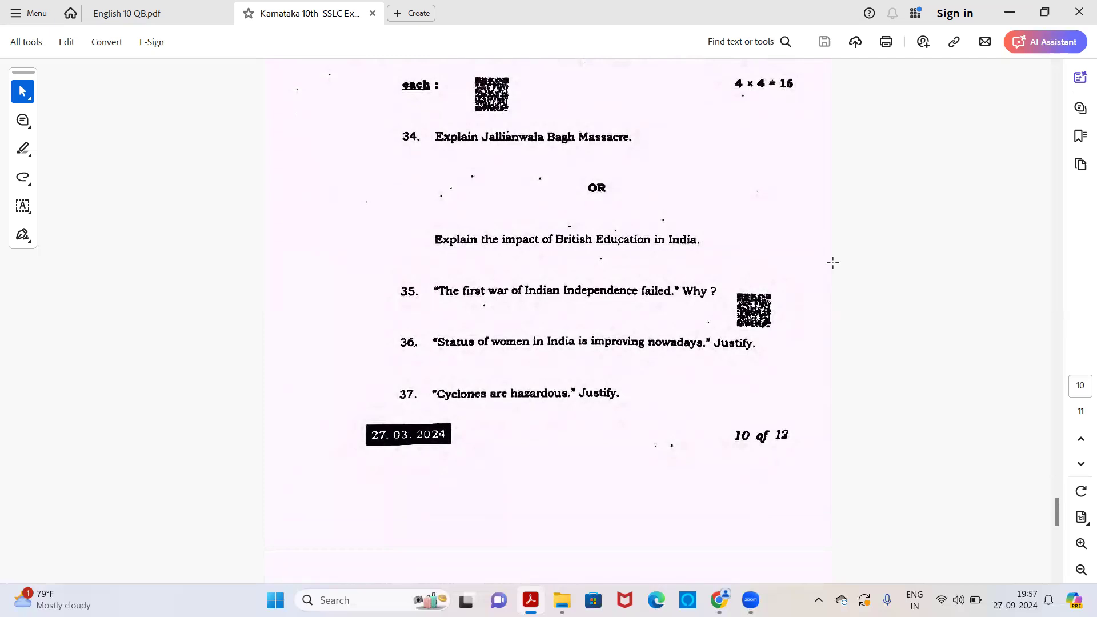
scroll(down, 3)
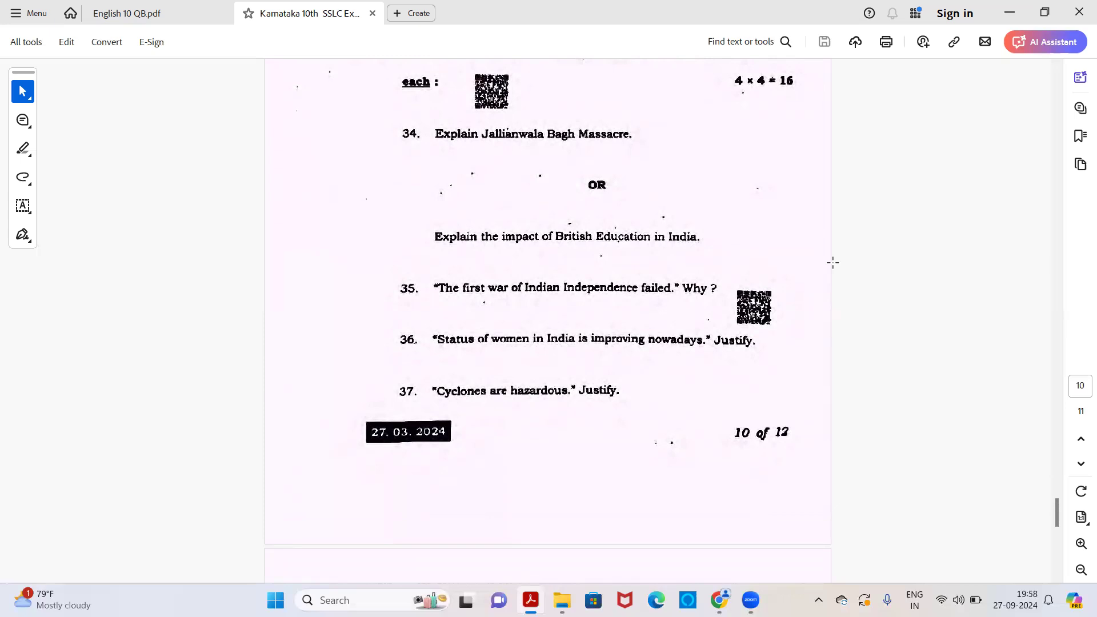
scroll(down, 3)
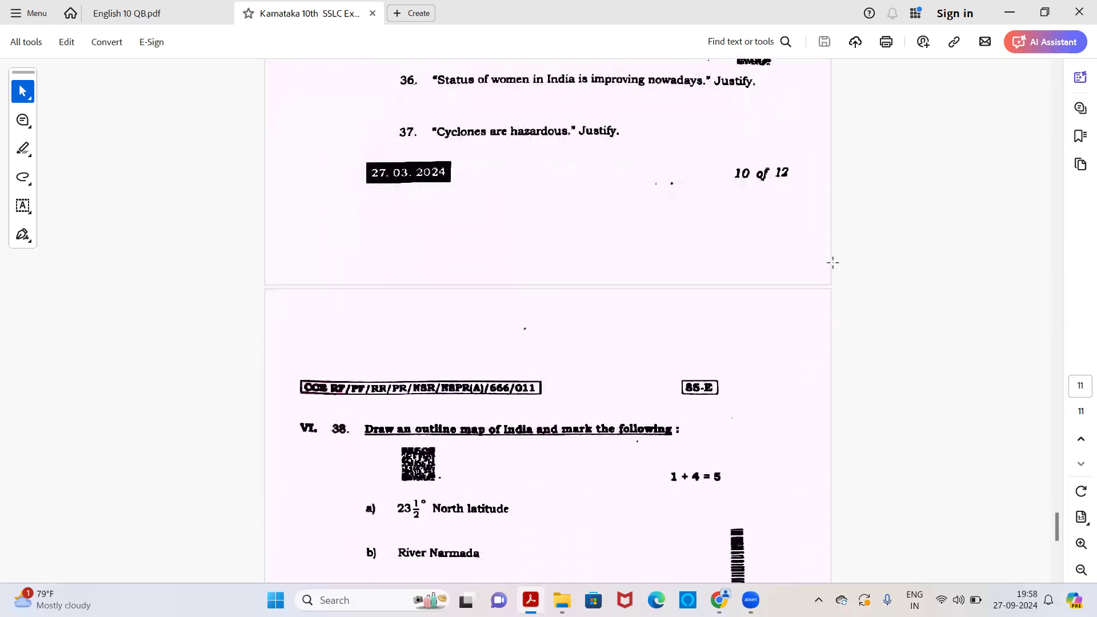
scroll(down, 3)
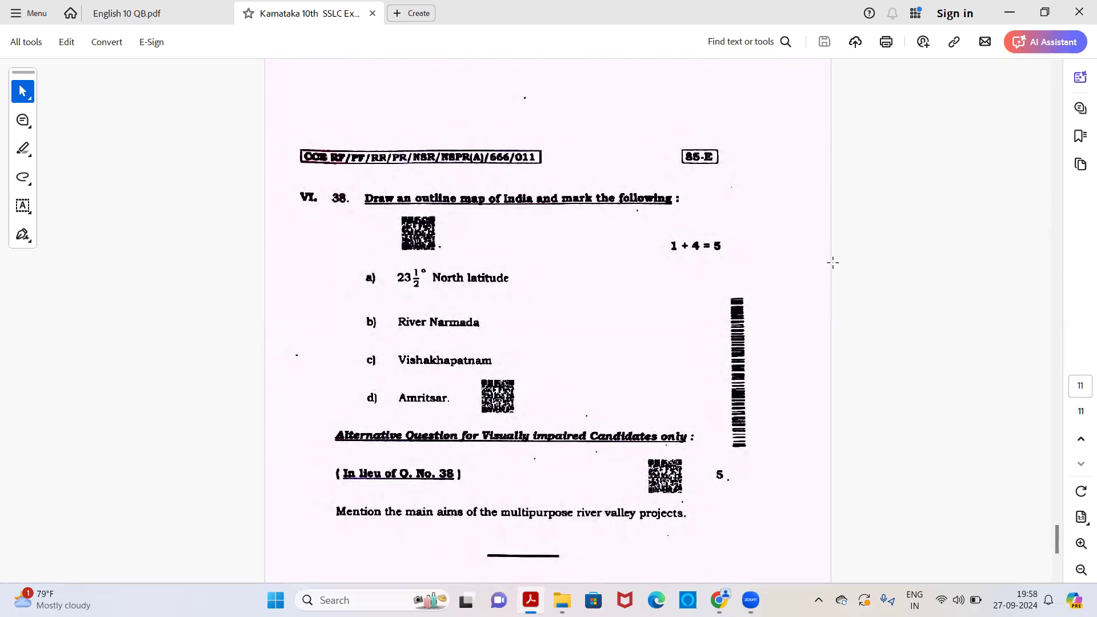
scroll(down, 3)
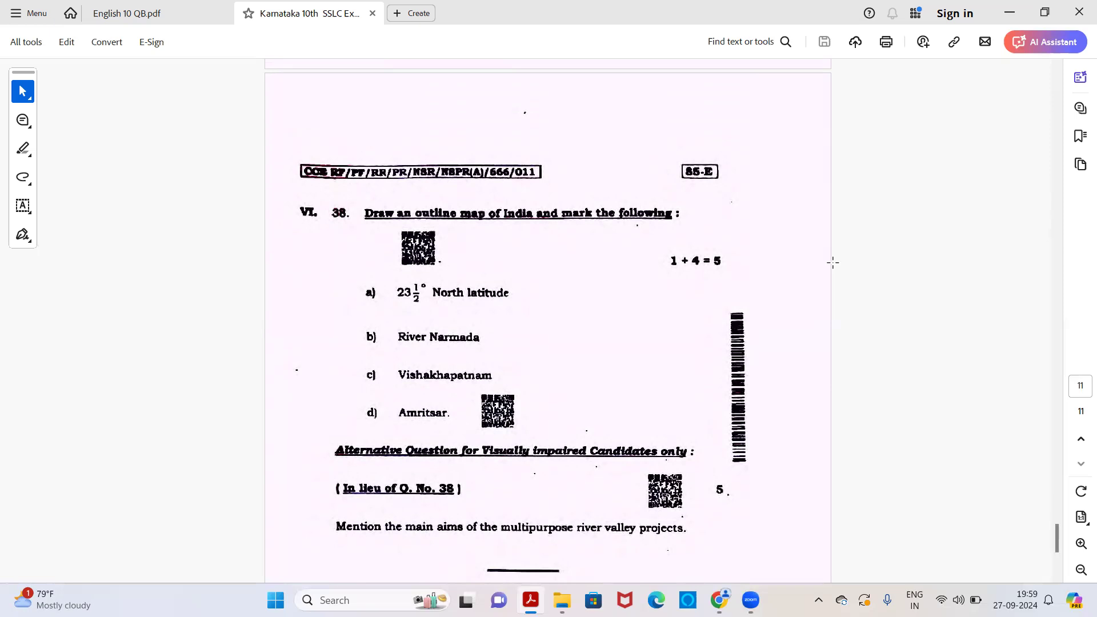
mouse_move(821, 253)
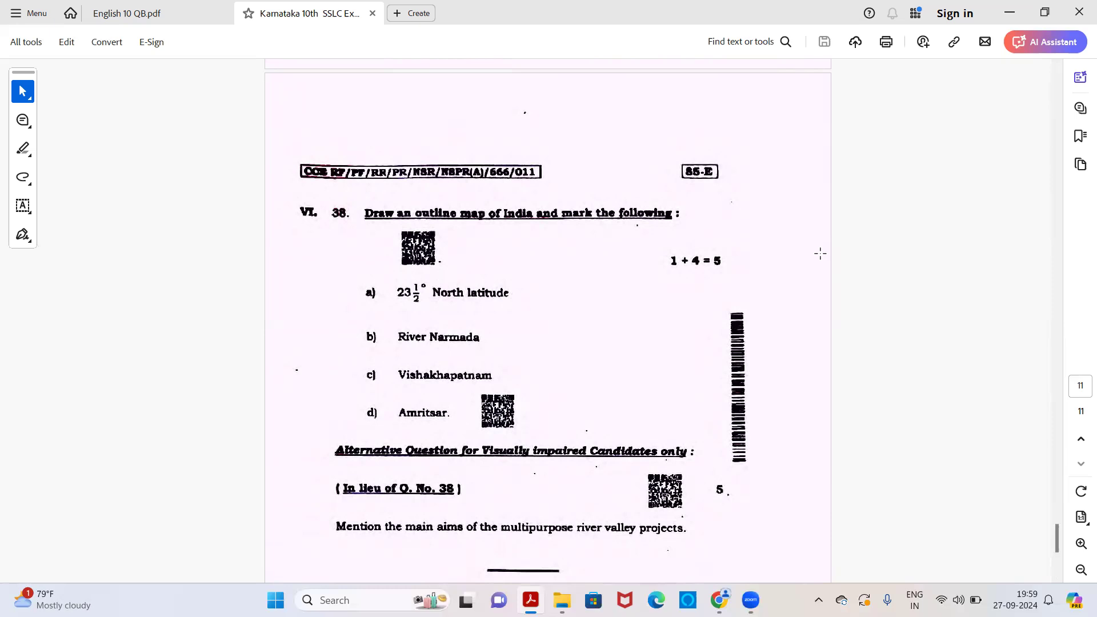
mouse_move(849, 189)
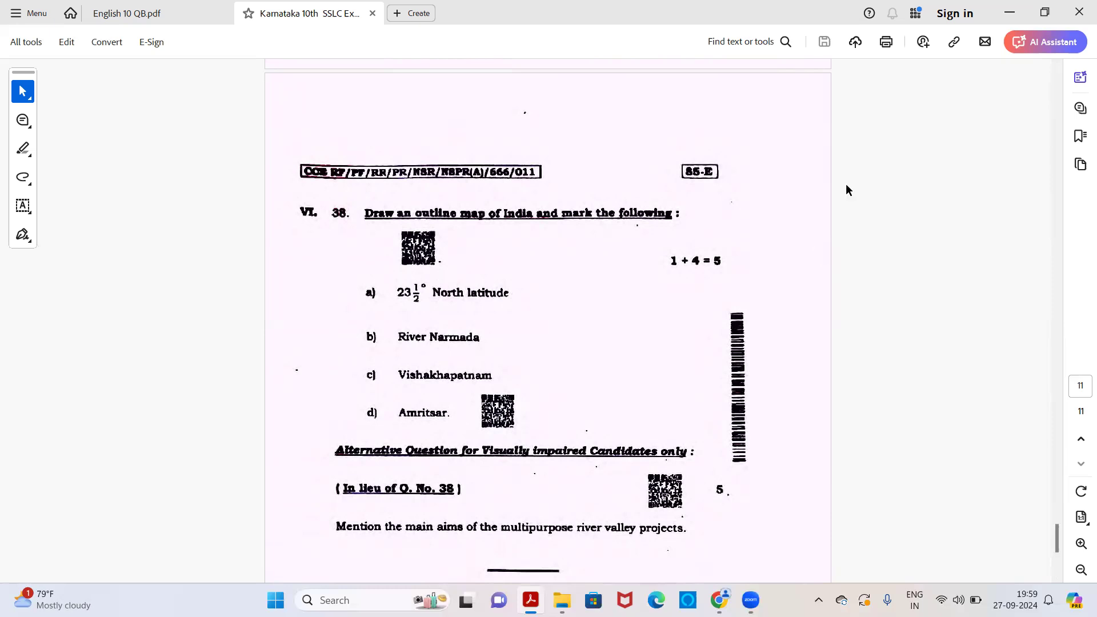
mouse_move(788, 100)
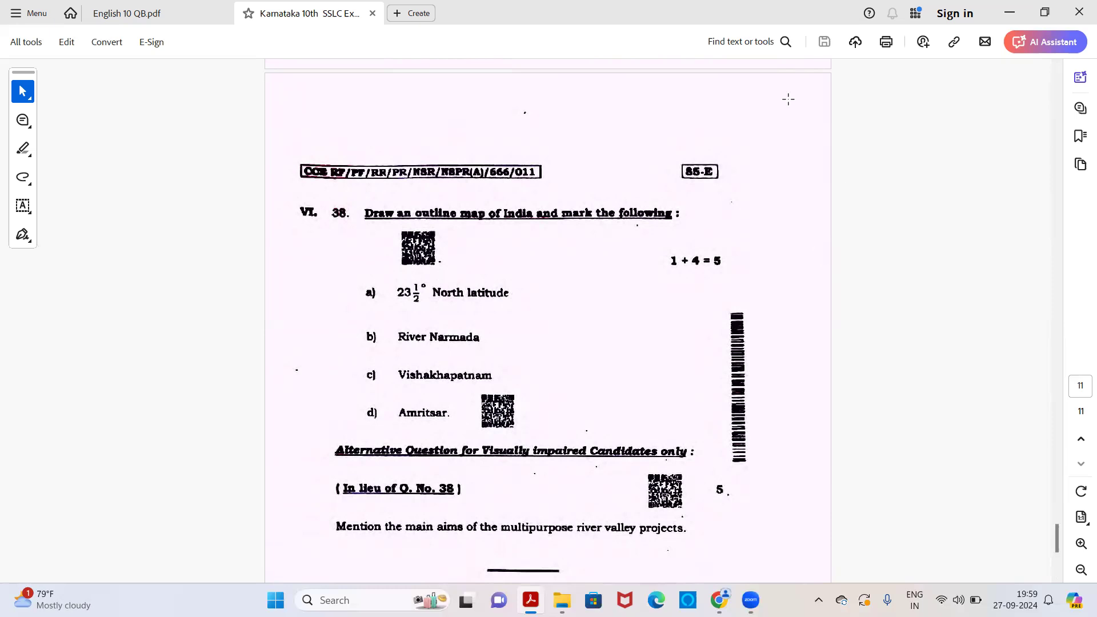